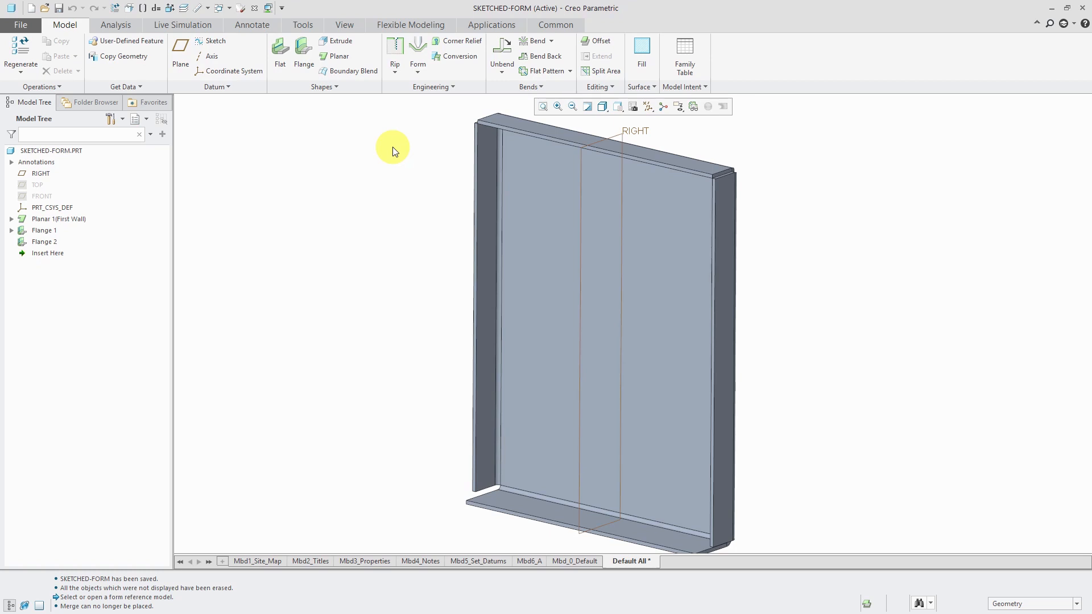
# - Choose Punch Form from the Model tab's Form dropdown to begin the feature
pyautogui.click(418, 63)
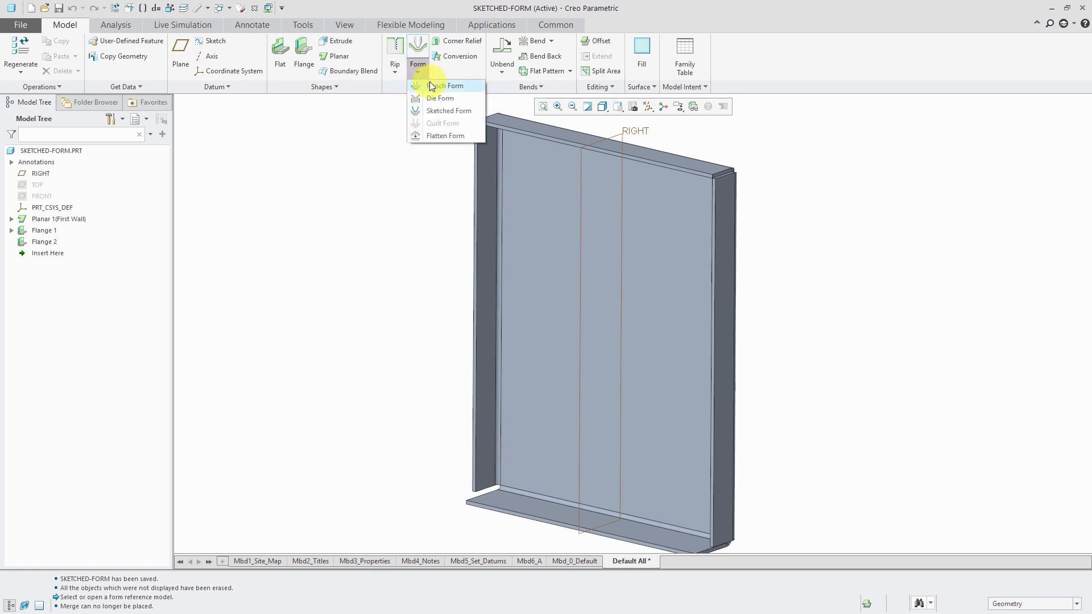
pyautogui.moveTo(446, 85)
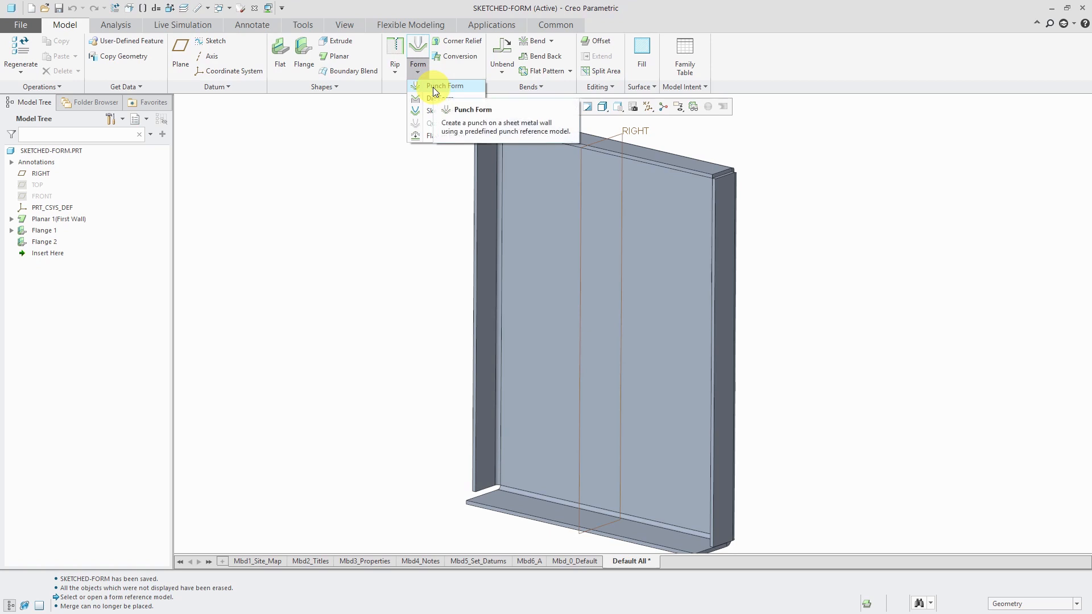
pyautogui.click(446, 85)
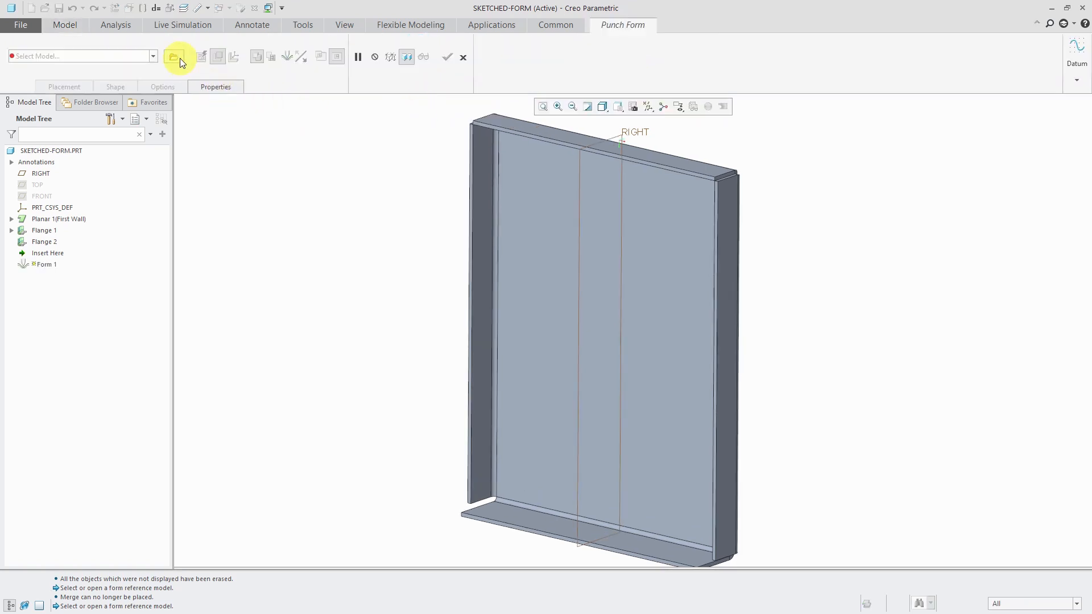
# - Browse the punch form library and pick open_flat_louver_form_inch.prt
pyautogui.click(179, 57)
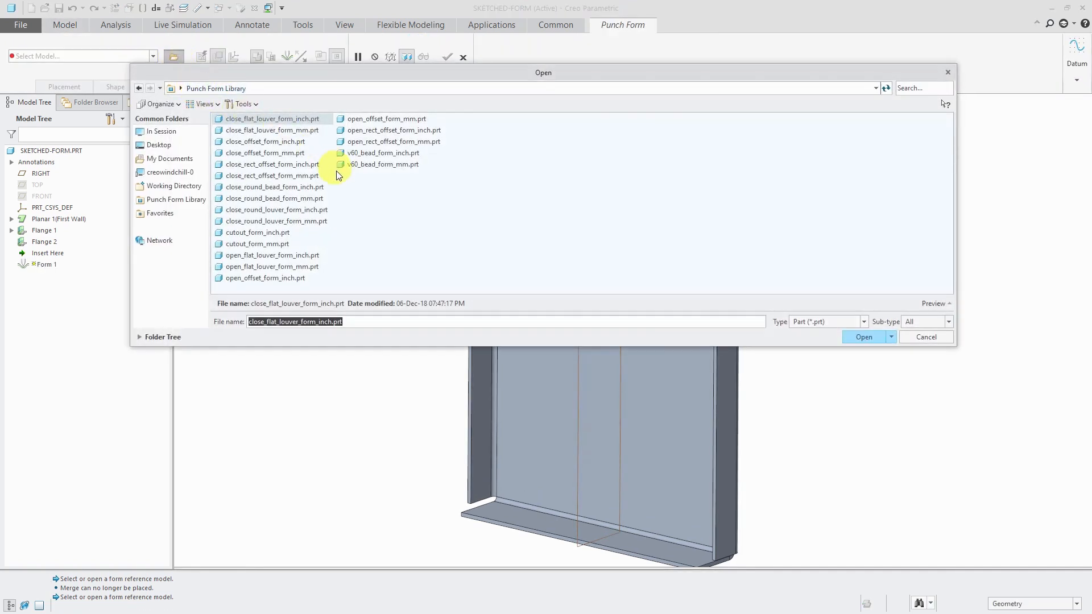
pyautogui.moveTo(412, 228)
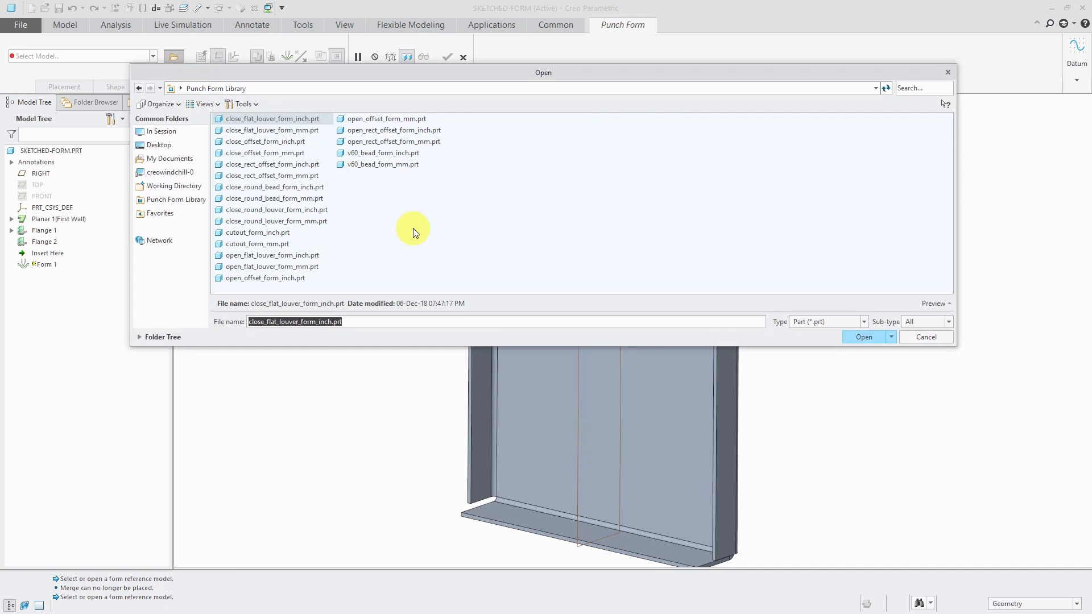
pyautogui.moveTo(393, 249)
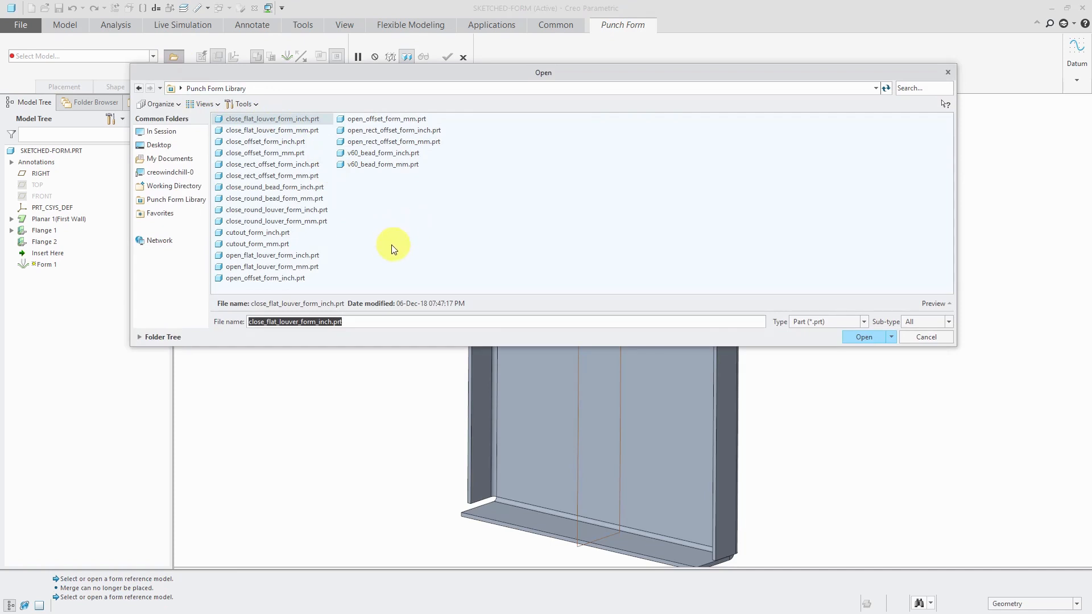
pyautogui.click(272, 254)
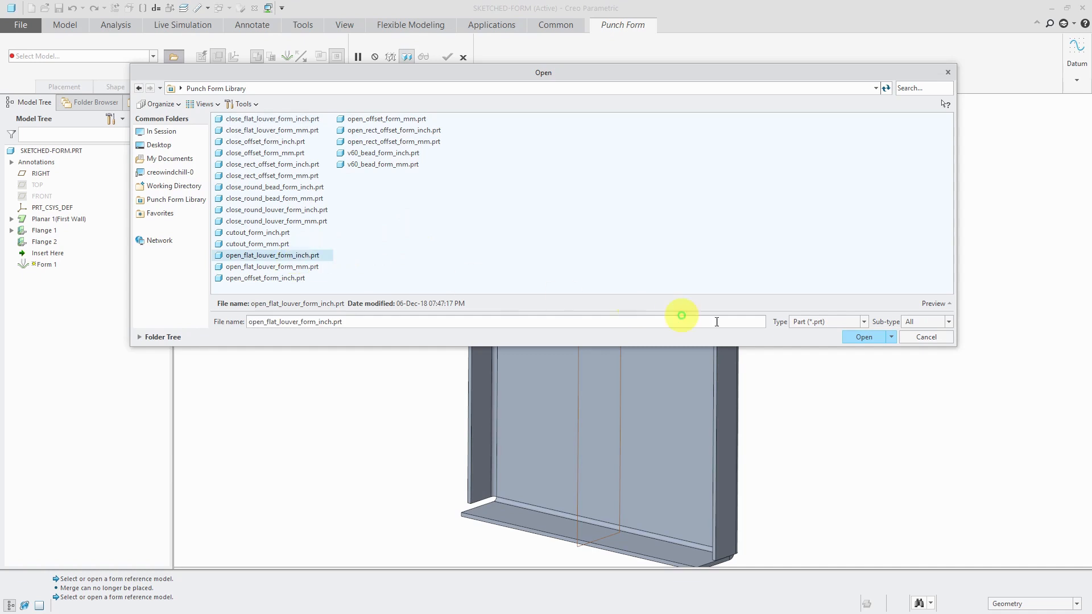
# - Load the louver form onto the wall with the top flange and RIGHT datum as offset references
pyautogui.click(863, 337)
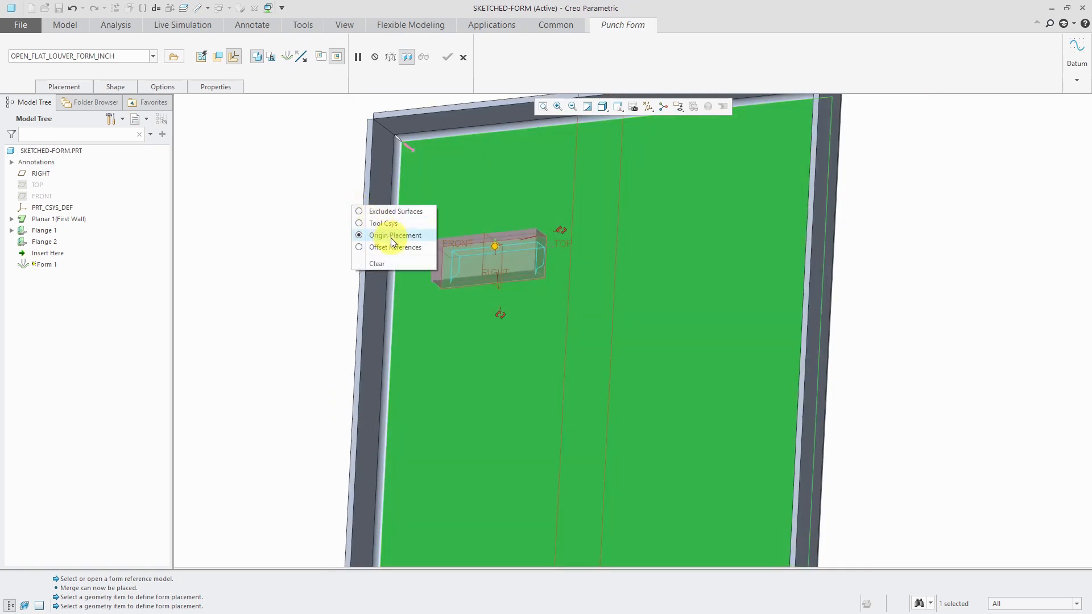
pyautogui.click(394, 247)
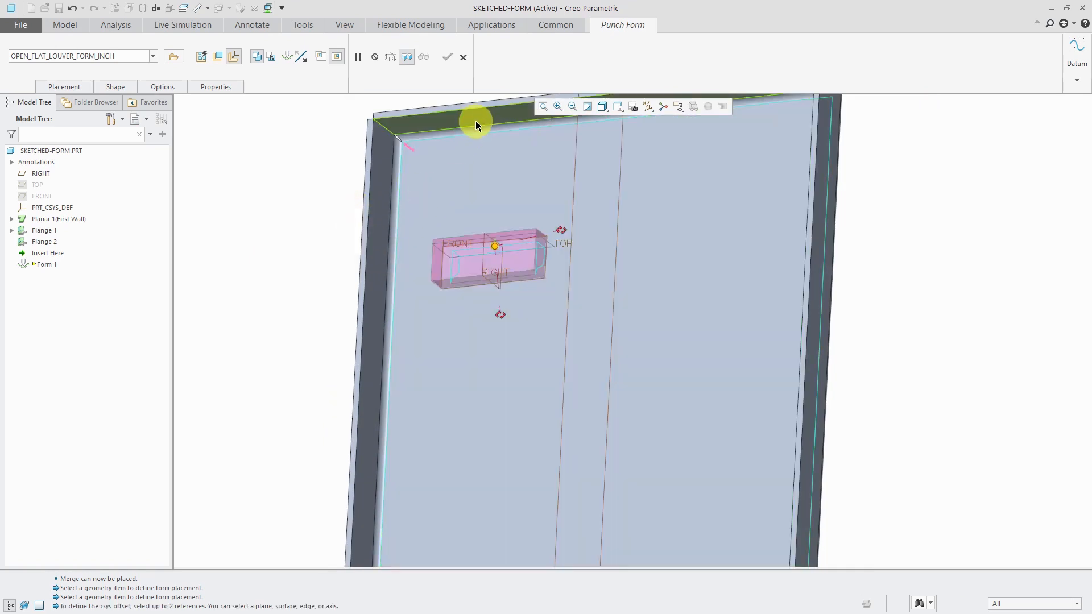
pyautogui.click(476, 125)
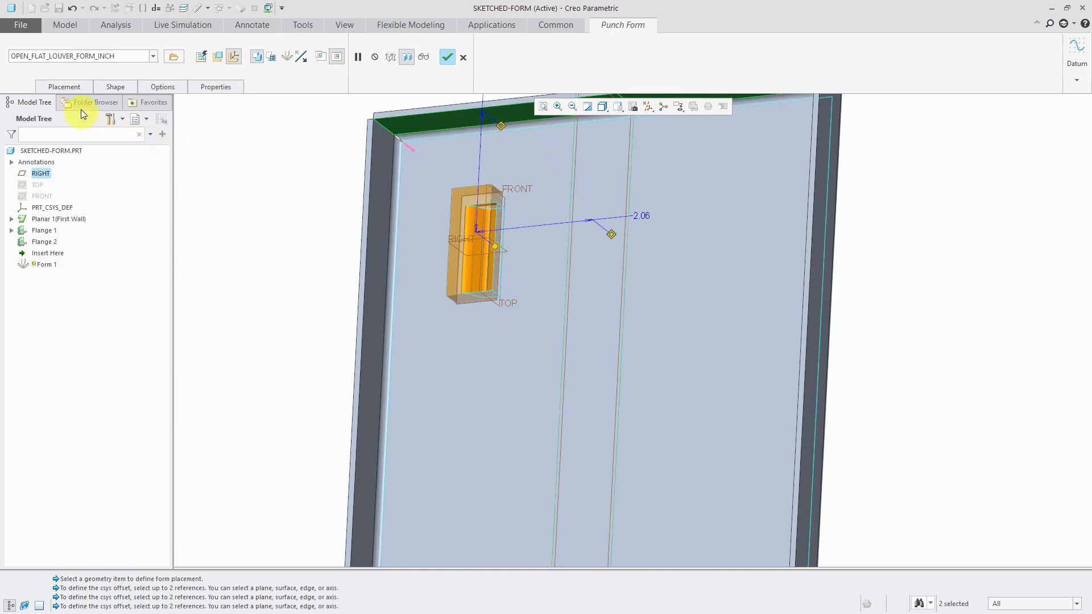
# - In Placement, enable rotation about the first axis, angle 270, with offsets 2.00 and 2.00
pyautogui.click(64, 87)
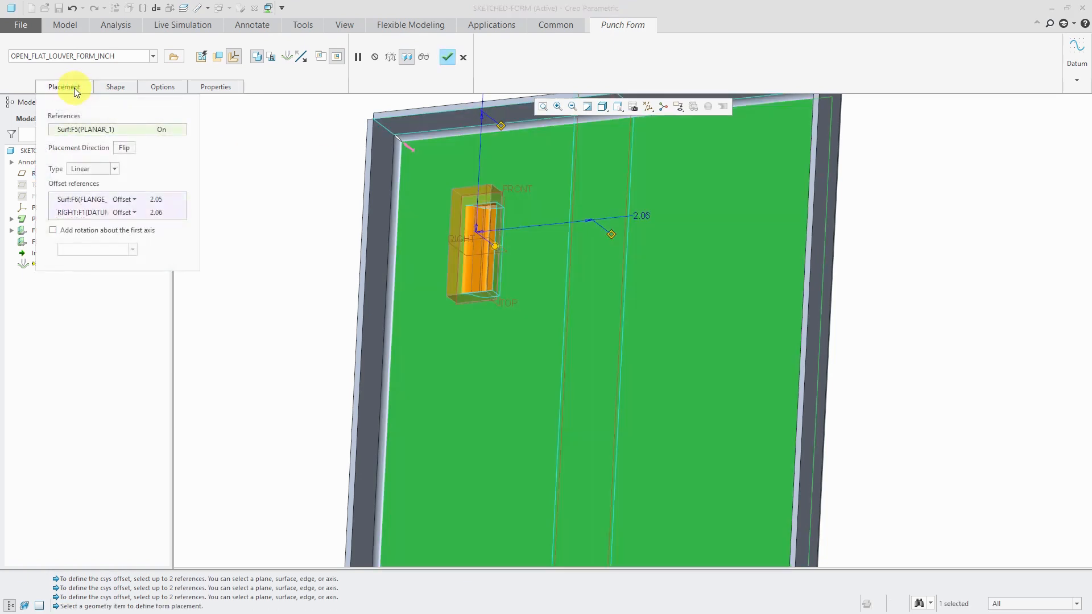
pyautogui.click(54, 229)
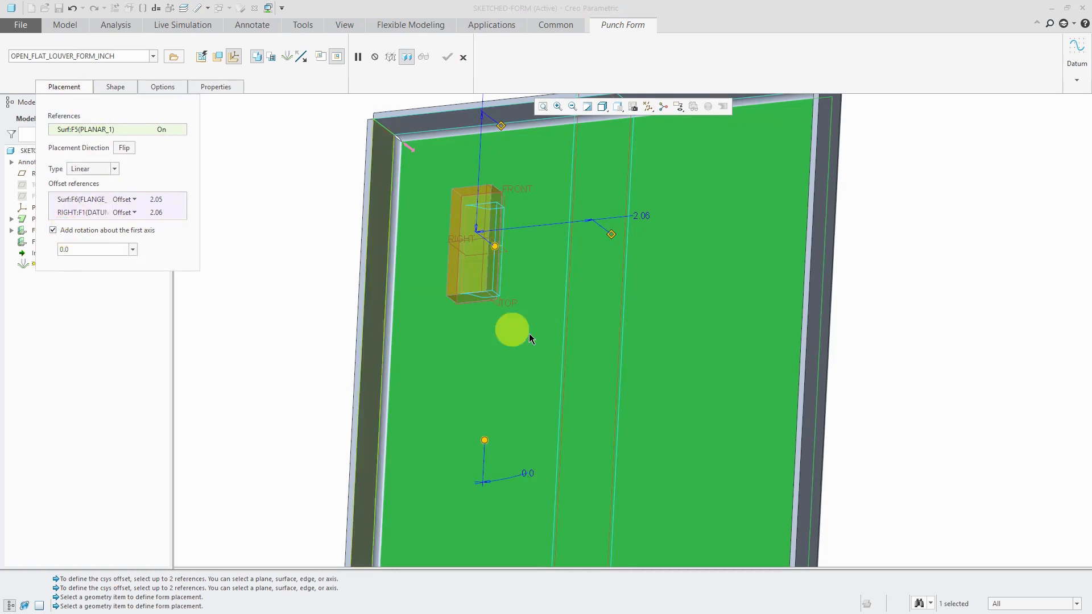
pyautogui.moveTo(525, 473)
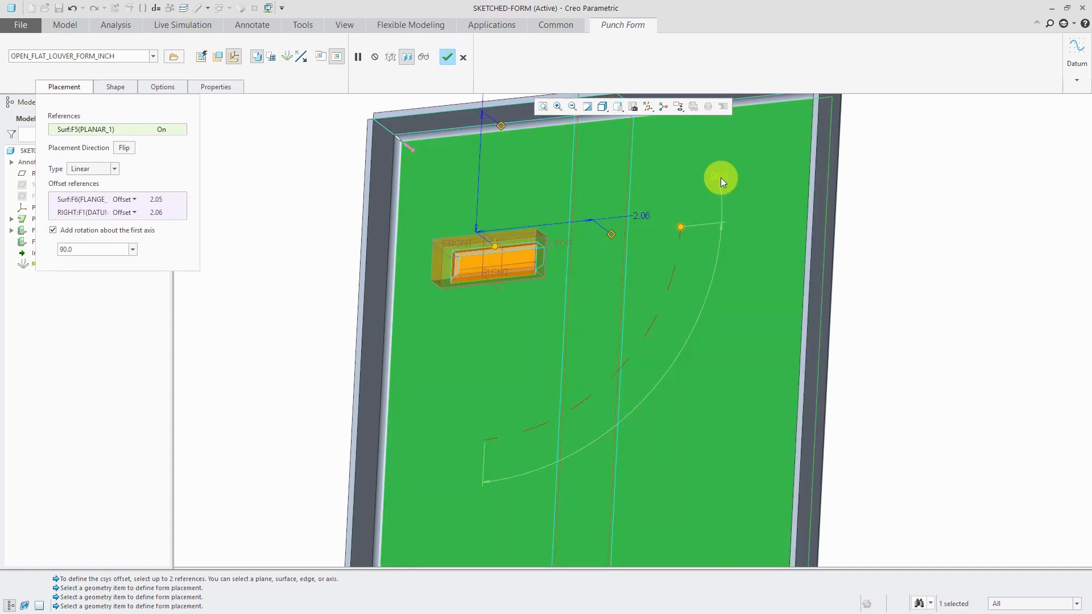
pyautogui.click(720, 174)
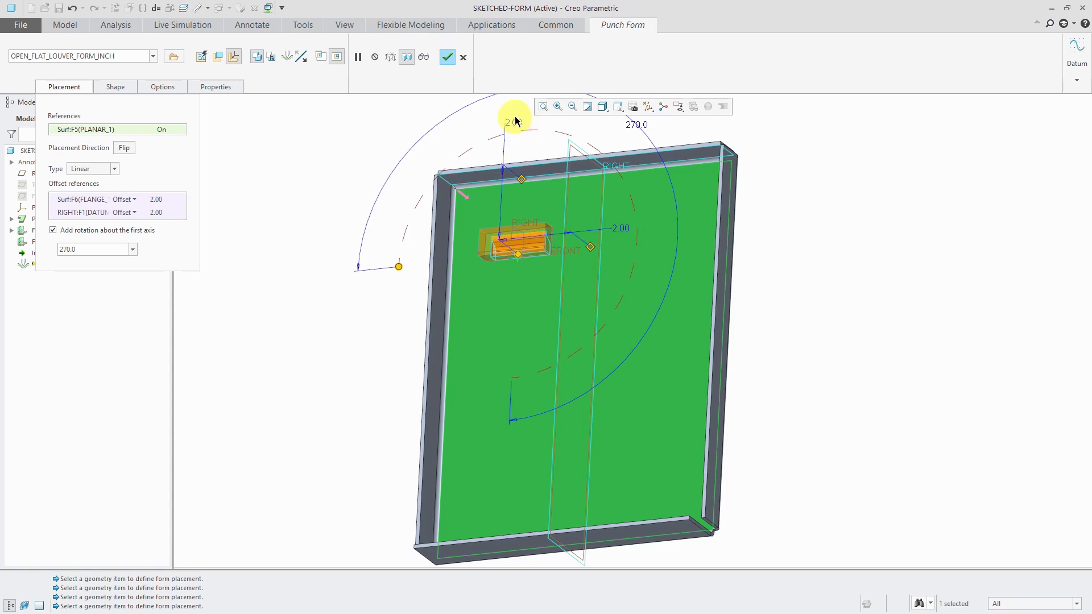
pyautogui.click(162, 87)
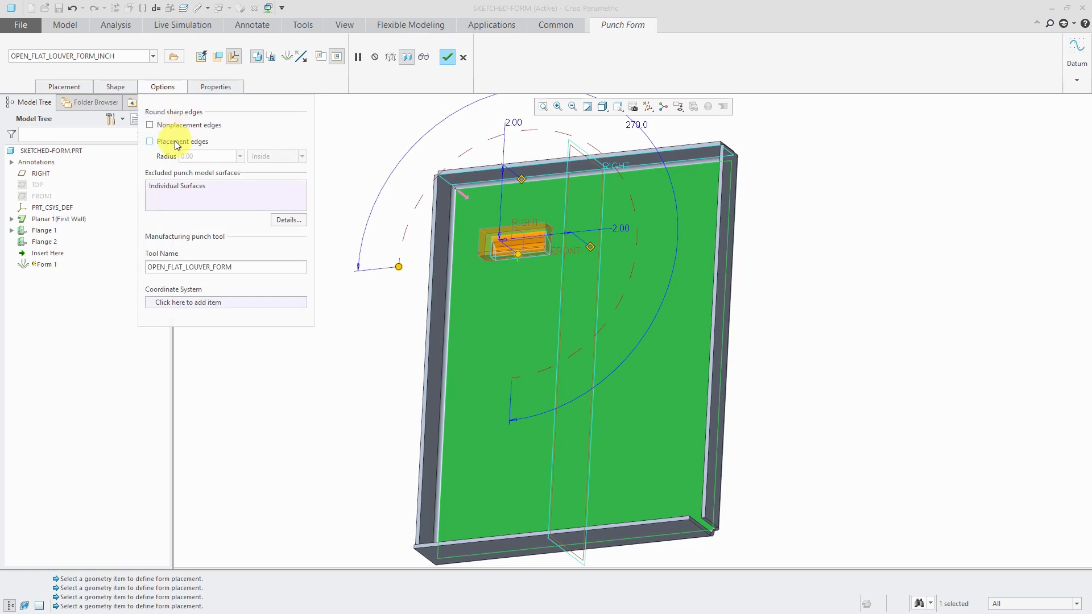
# - Round placement edges at Thickness radius and finish the punch form as Form 1
pyautogui.click(149, 141)
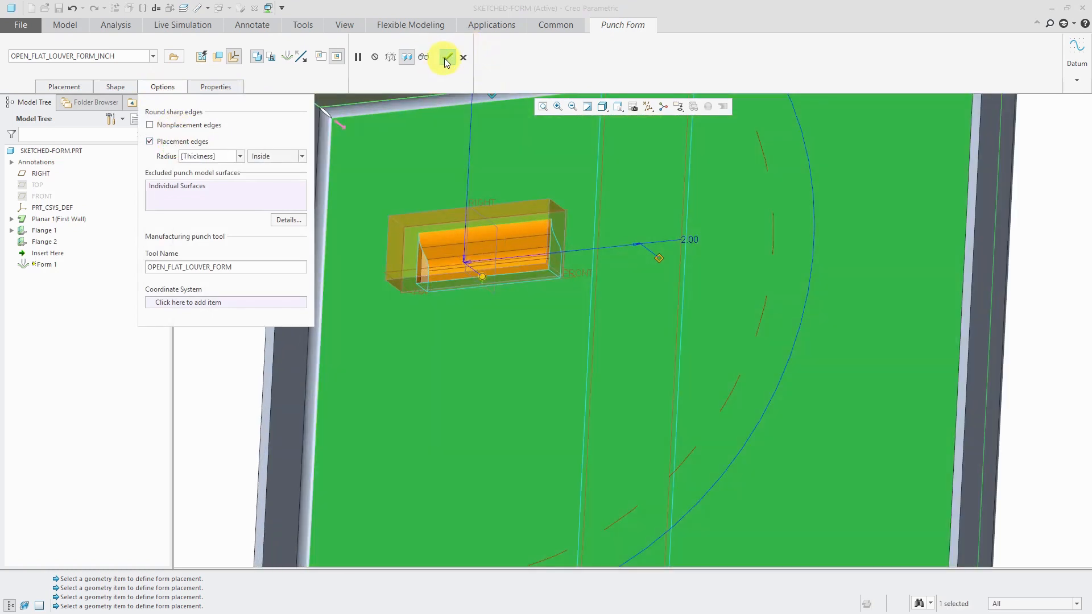
pyautogui.click(445, 57)
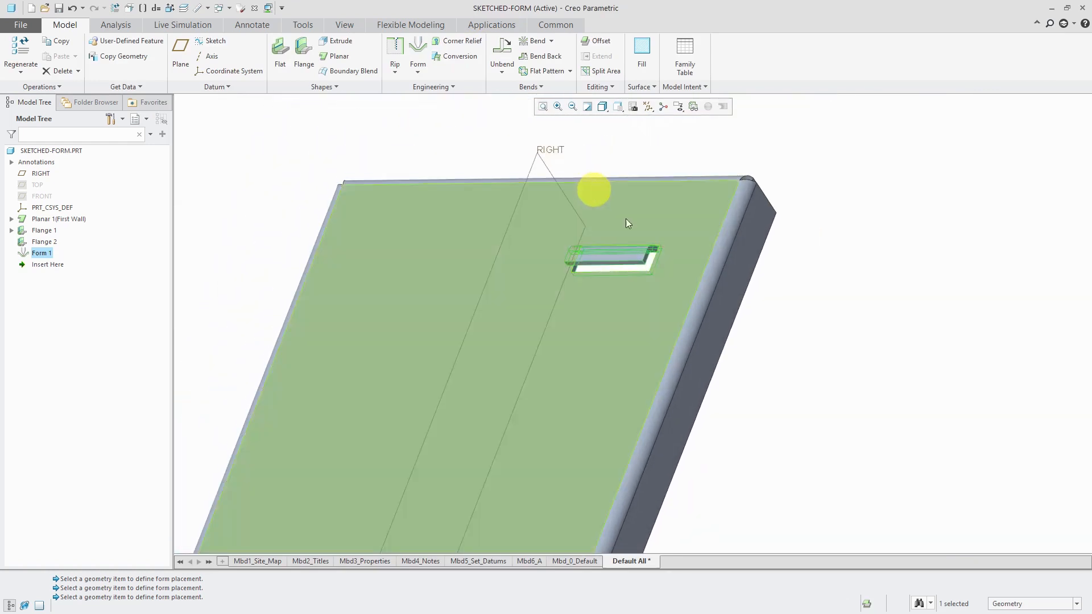
pyautogui.click(835, 341)
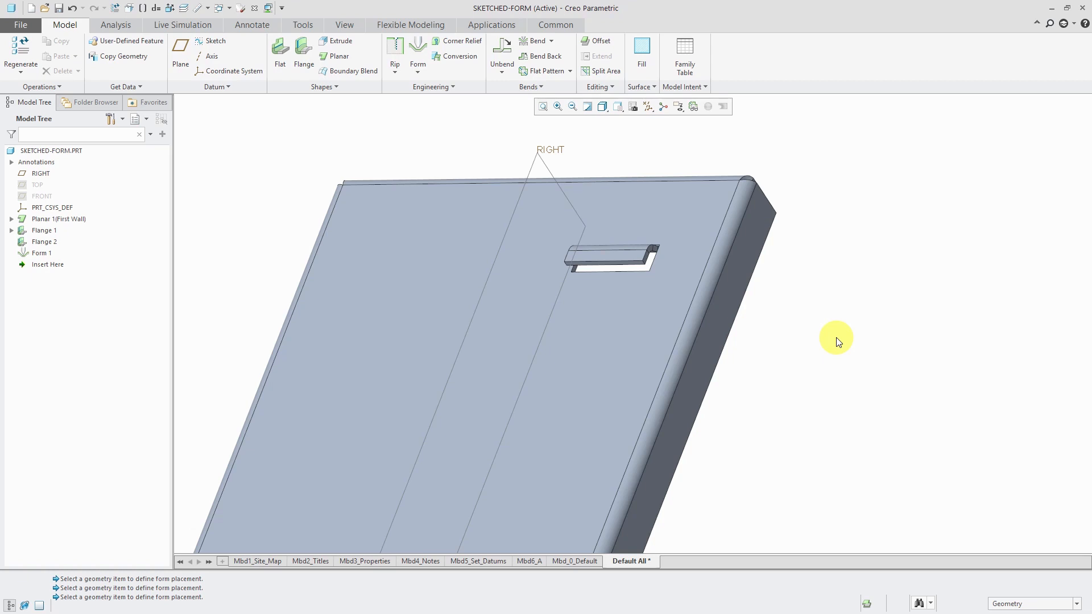
pyautogui.moveTo(876, 295)
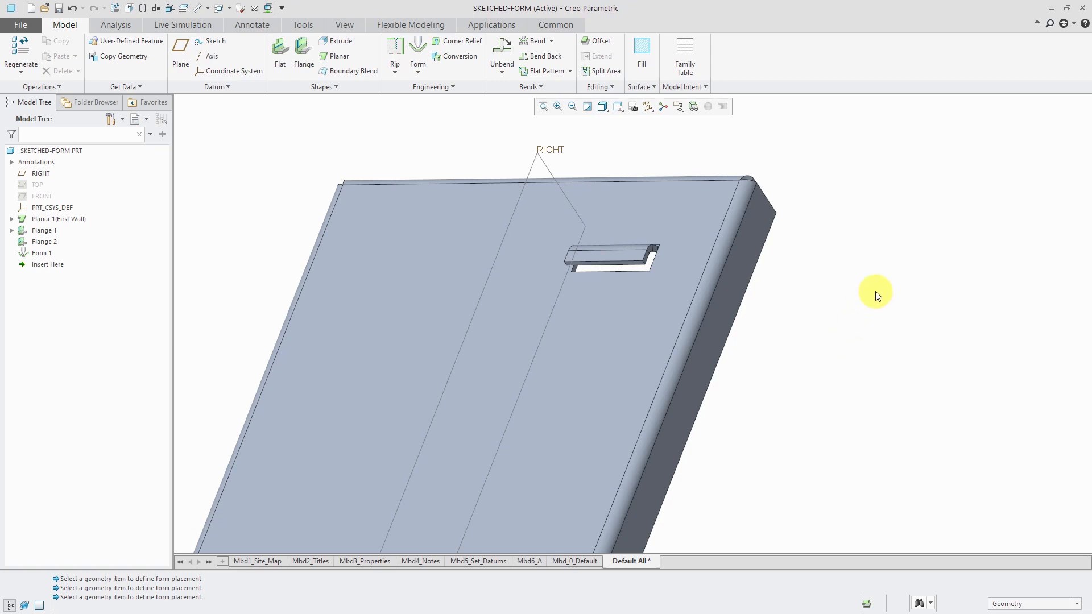
pyautogui.moveTo(417, 64)
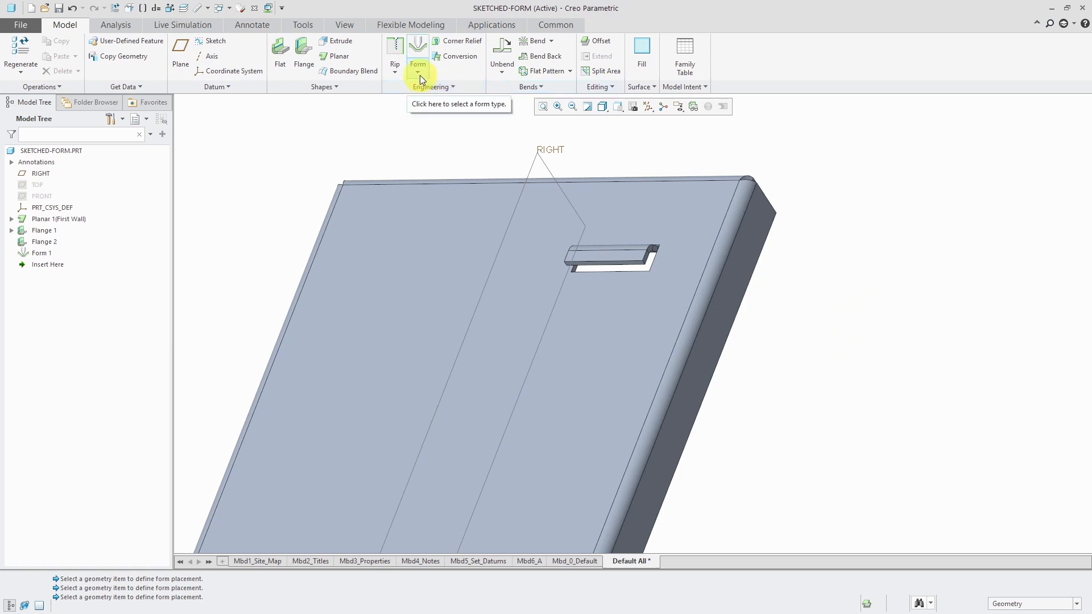
# - Choose Sketched Form from the Form dropdown and begin defining its placement sketch
pyautogui.click(424, 68)
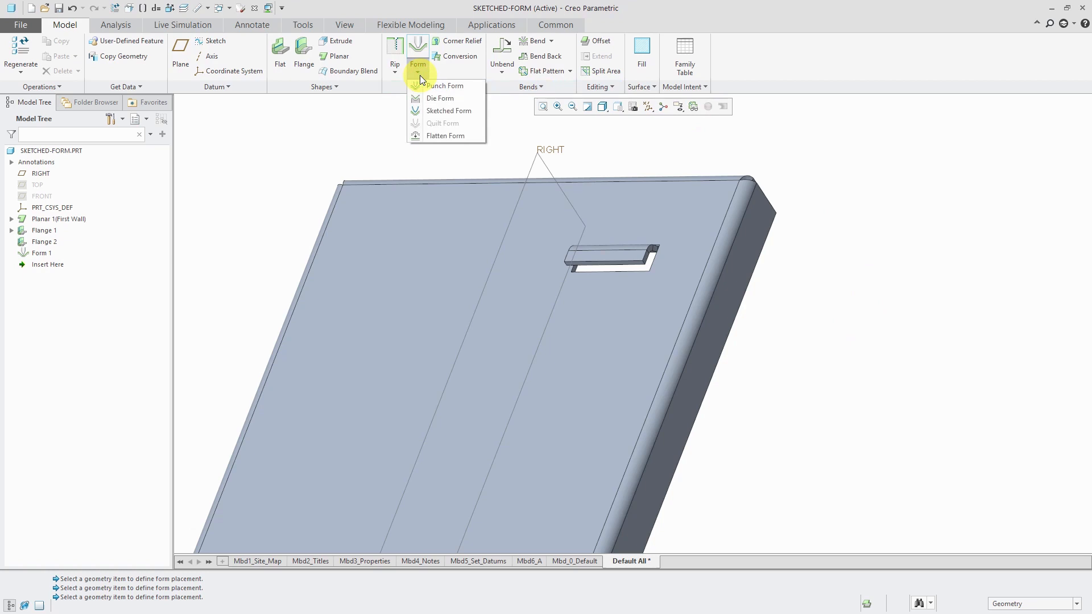
pyautogui.moveTo(448, 111)
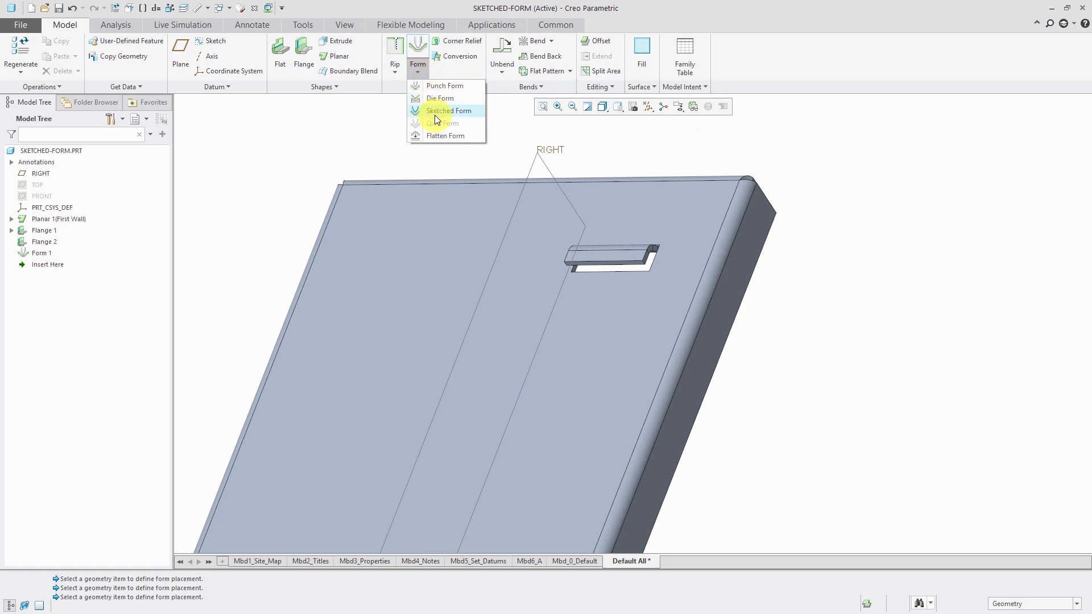
pyautogui.click(448, 110)
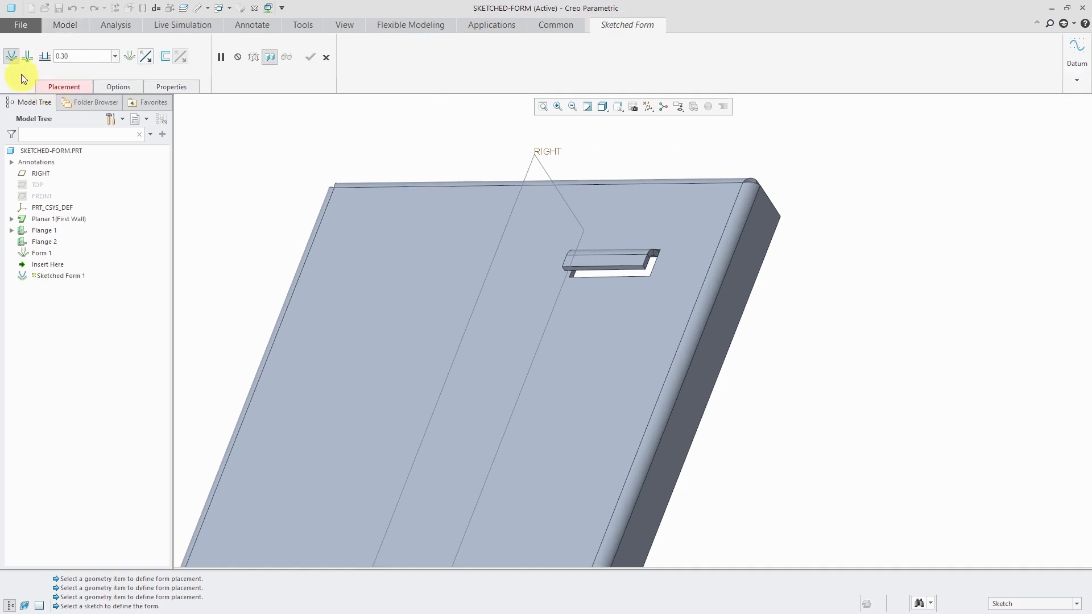
pyautogui.moveTo(12, 57)
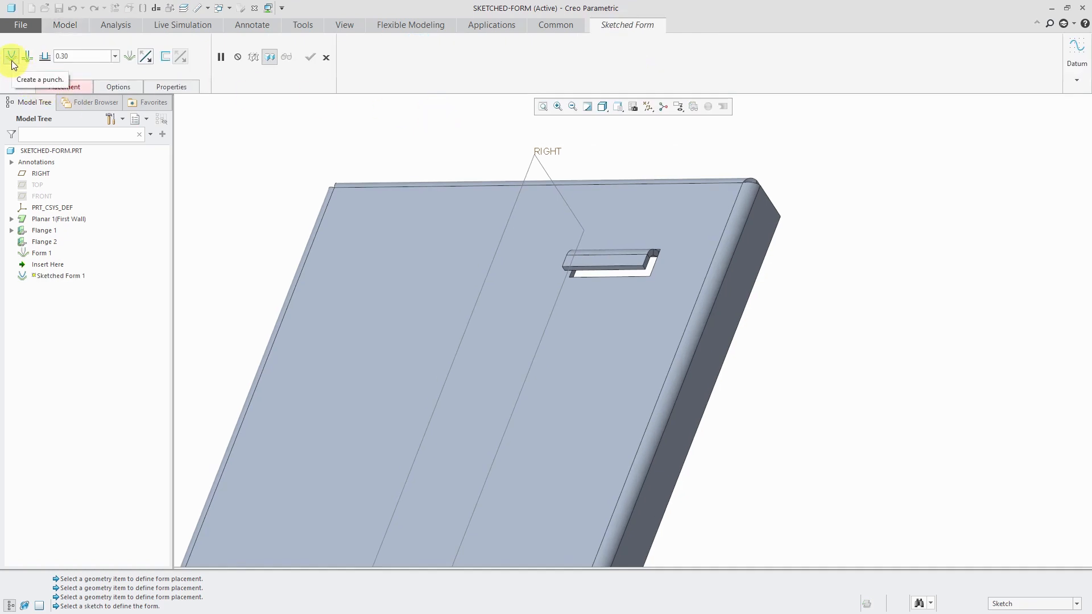
pyautogui.moveTo(26, 57)
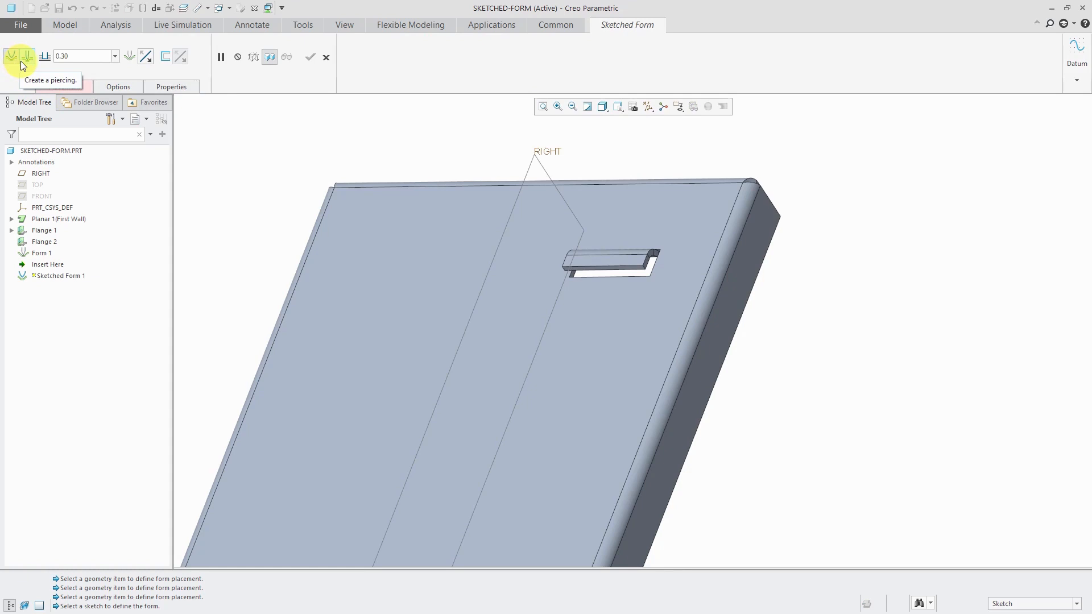
pyautogui.moveTo(148, 126)
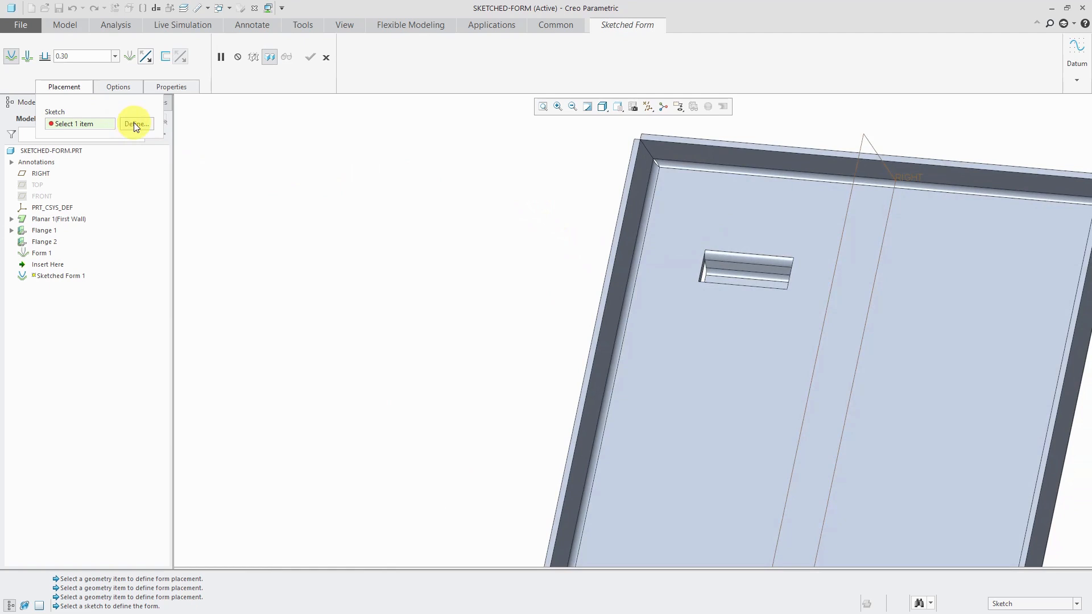
pyautogui.click(136, 124)
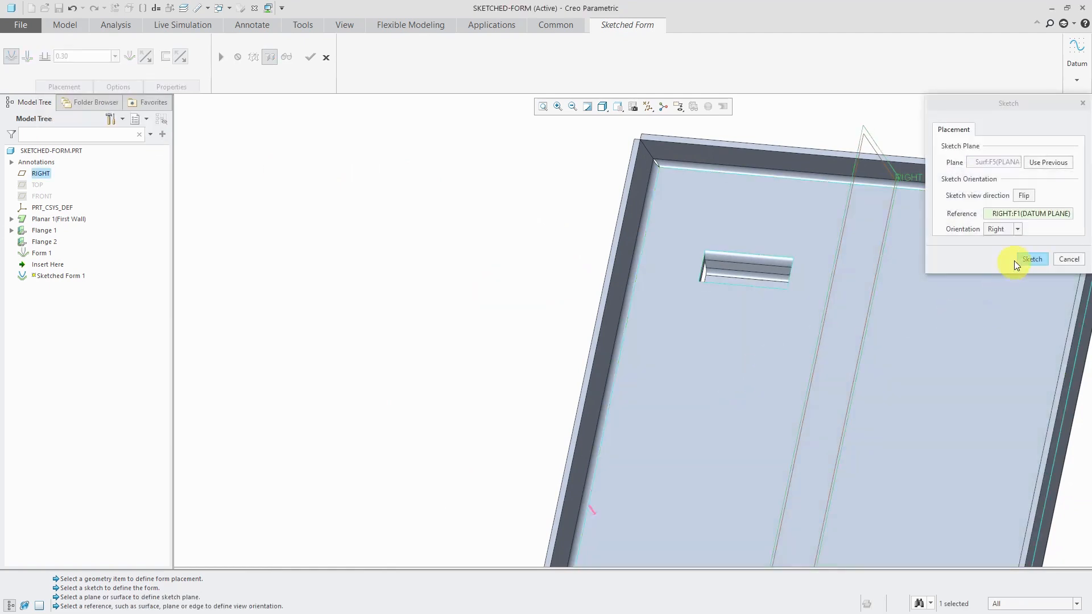
# - Enter the sketcher and draw a 2.00 × 1.00 rectangle offset 4.00 from the flange
pyautogui.click(1033, 258)
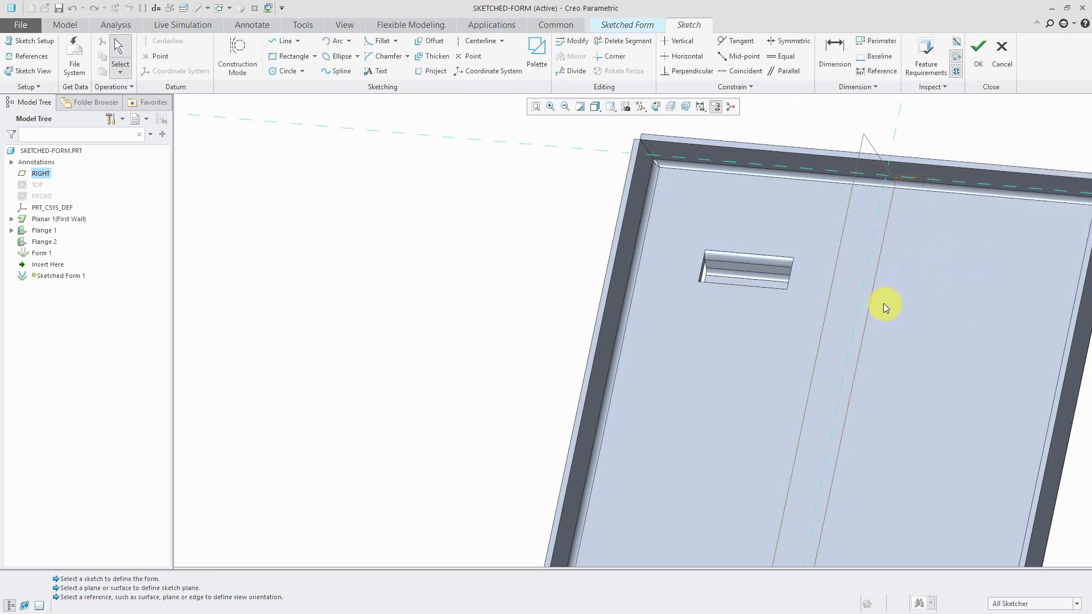
pyautogui.click(296, 57)
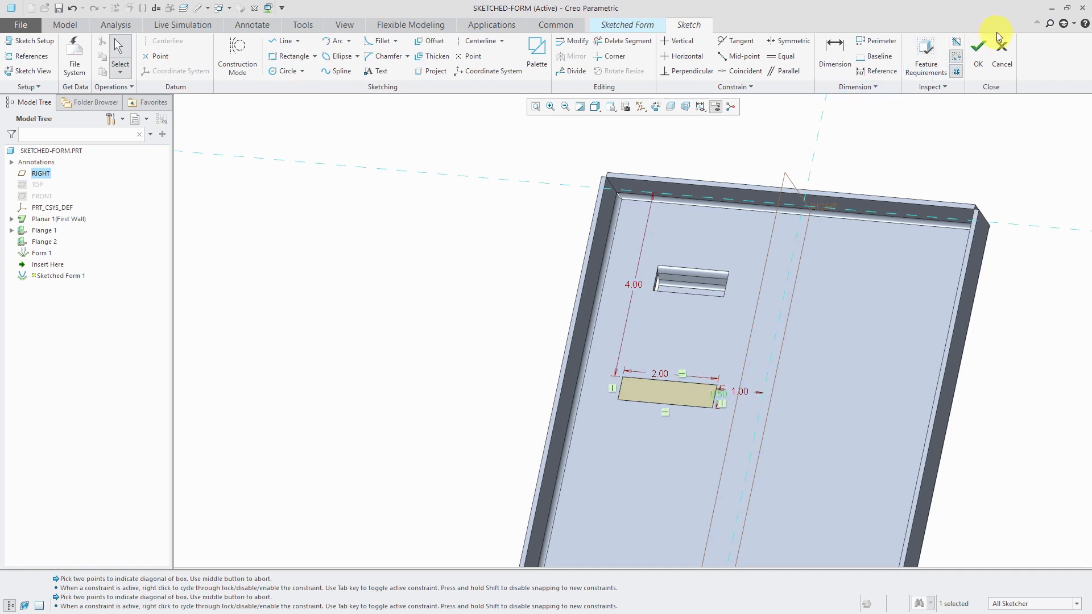
# - Accept the sketch for a 0.25-deep form preview and exclude three side surfaces
pyautogui.click(977, 47)
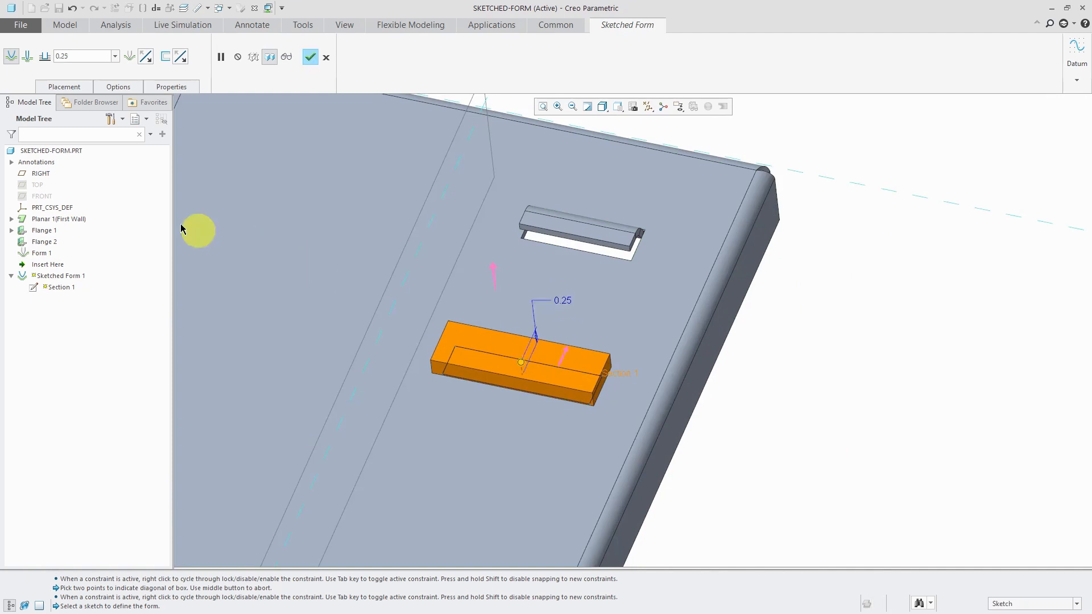
pyautogui.click(117, 86)
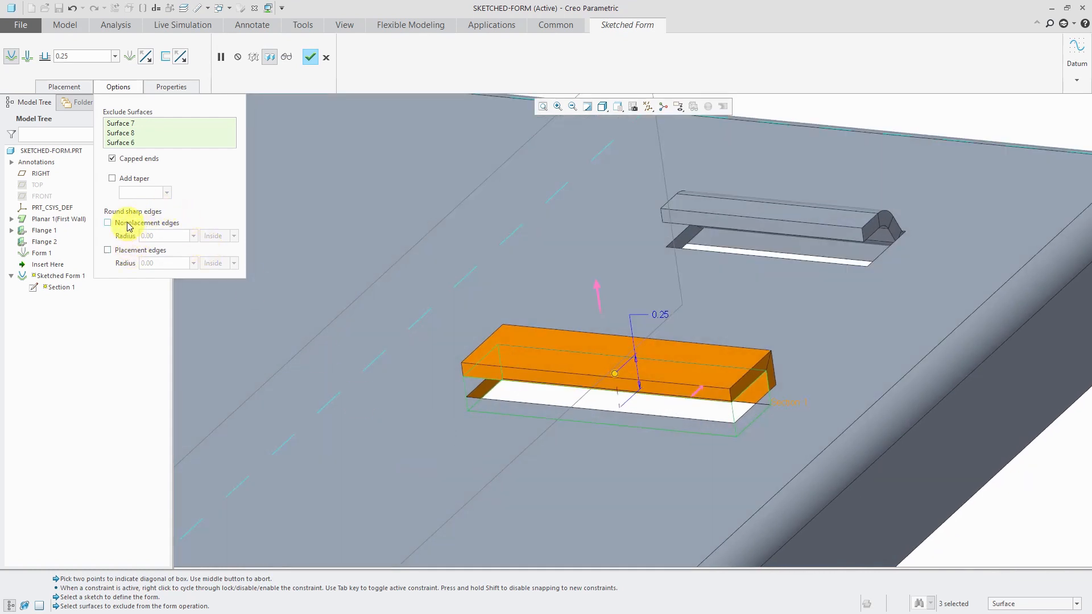
# - Round non-placement edges at 0.5 * Thickness and placement edges at Thickness
pyautogui.click(107, 221)
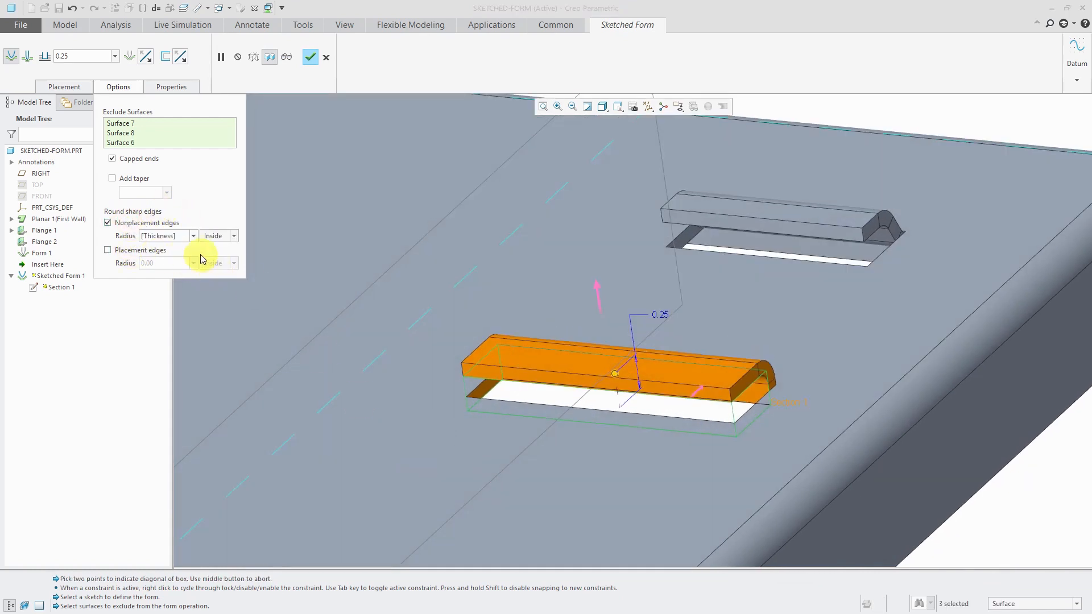
pyautogui.click(193, 235)
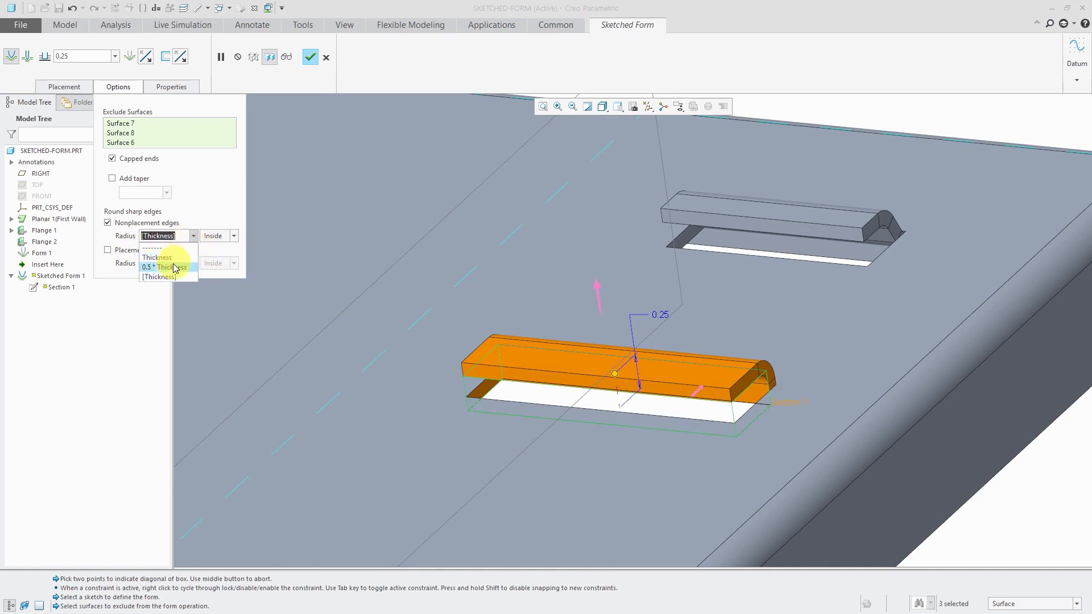
pyautogui.click(163, 267)
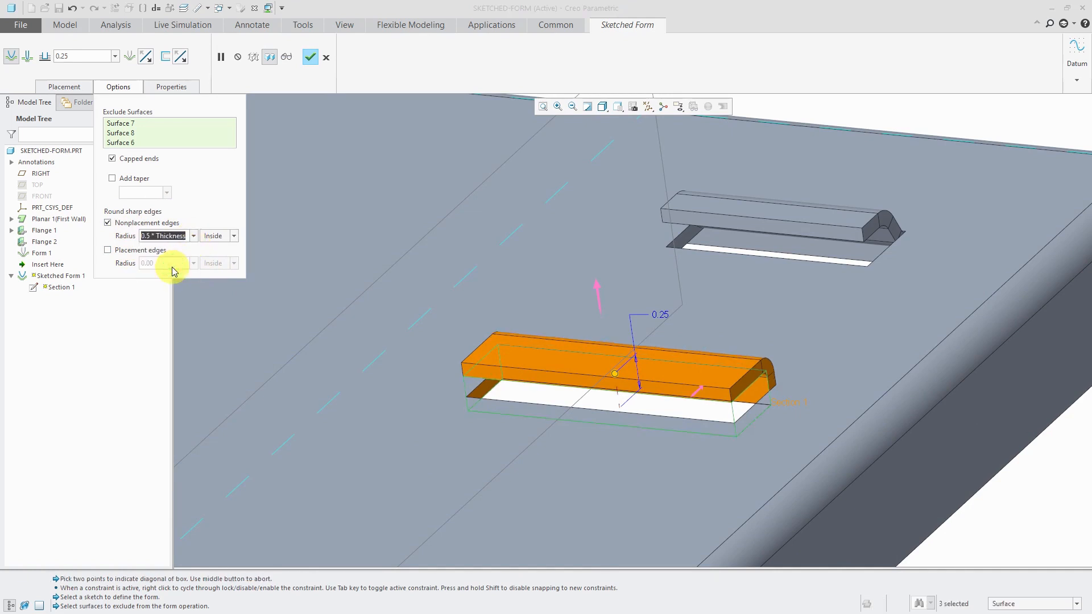
pyautogui.moveTo(198, 265)
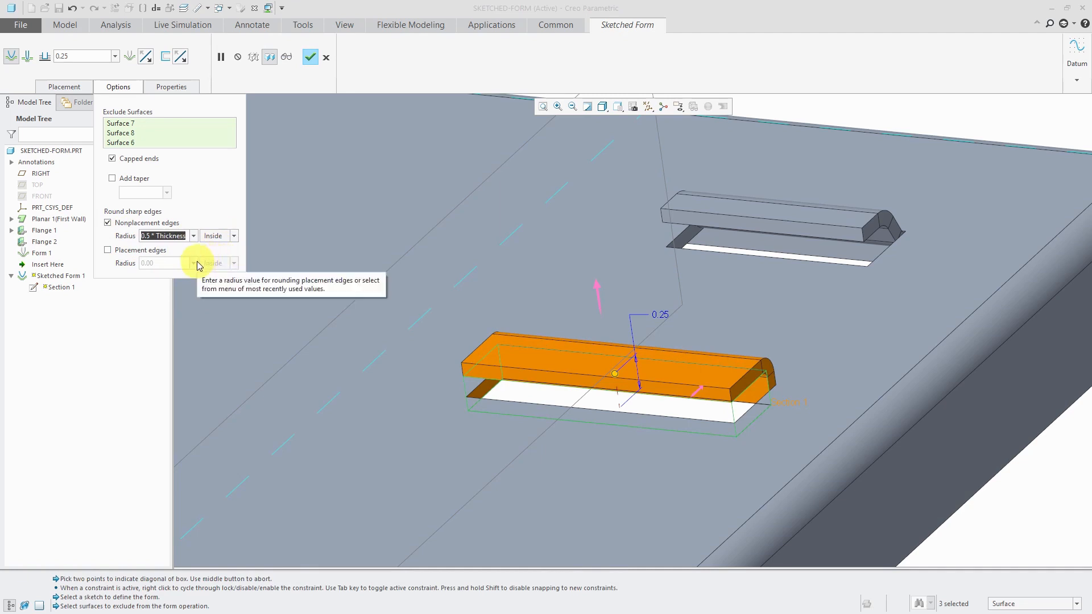
pyautogui.moveTo(108, 250)
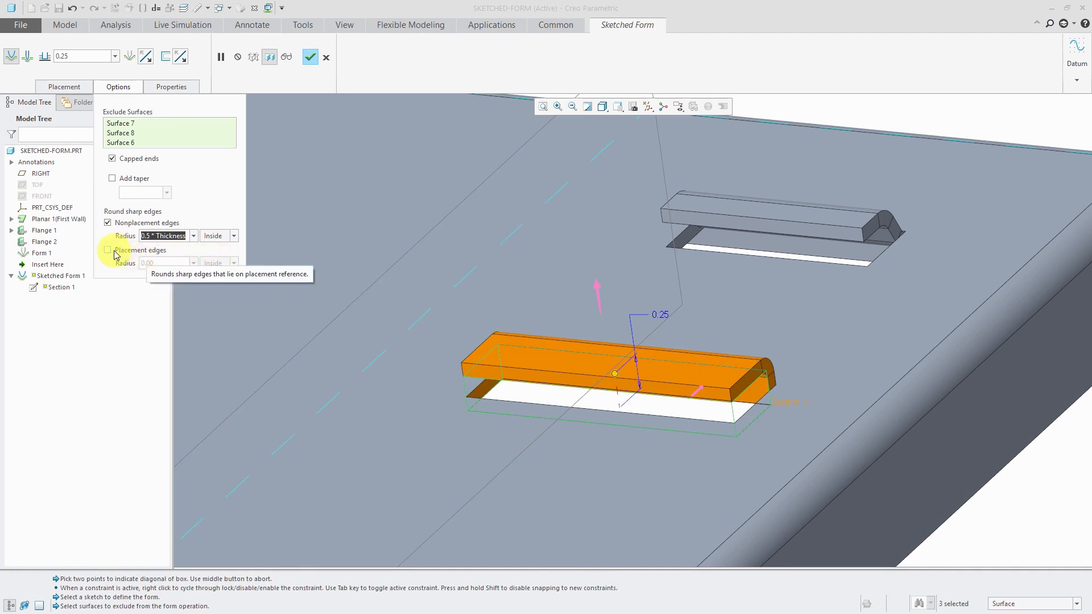
pyautogui.click(108, 250)
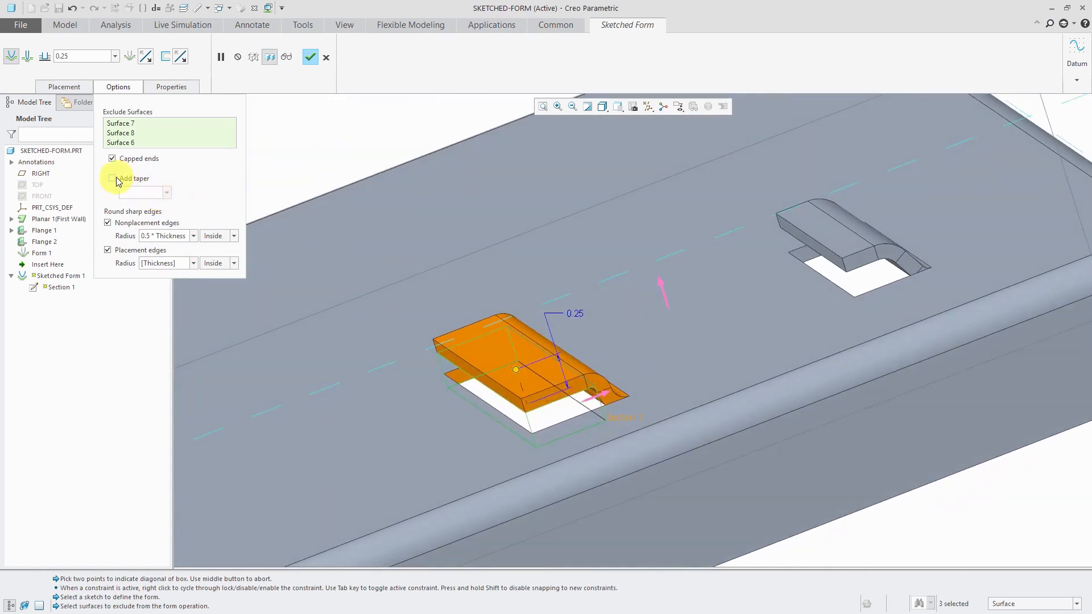
# - Add a 10° taper, set depth 0.30 and complete Sketched Form 1
pyautogui.click(113, 178)
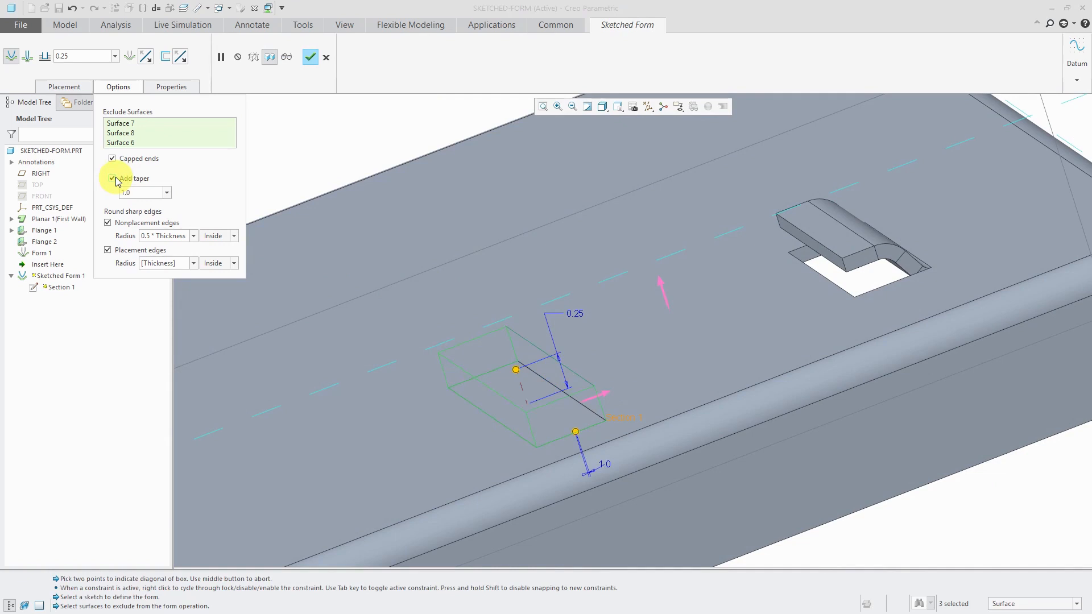
pyautogui.click(111, 179)
pyautogui.write('0.3')
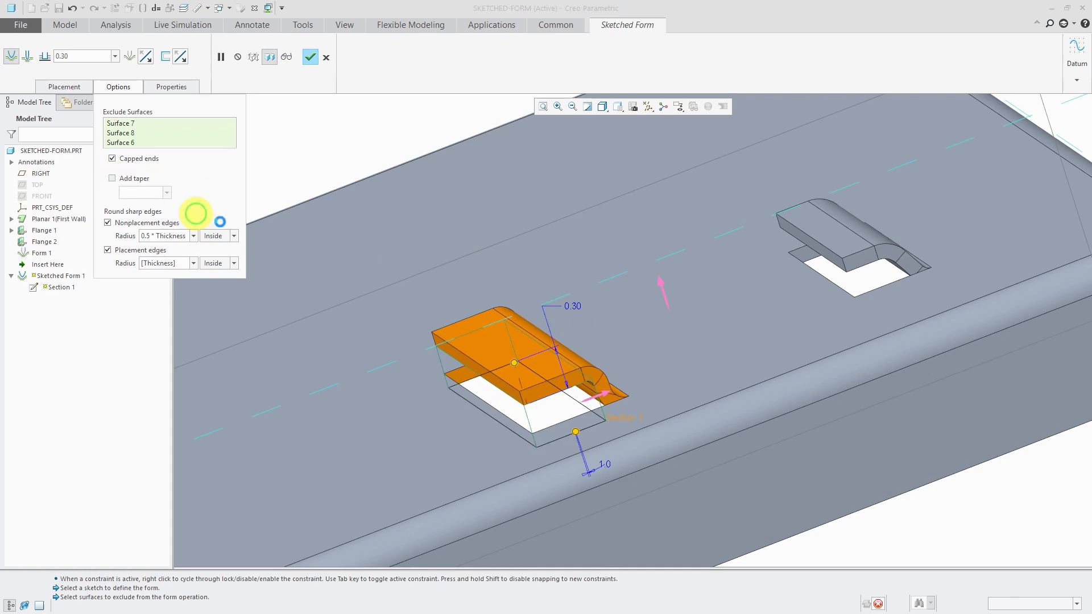
pyautogui.click(111, 179)
pyautogui.write('10')
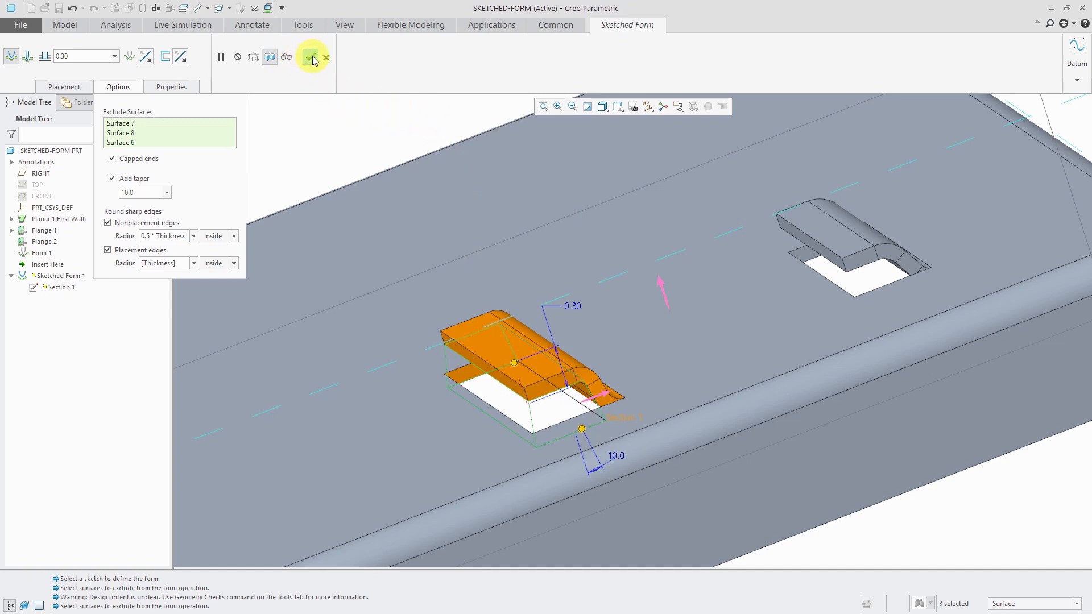
pyautogui.click(311, 57)
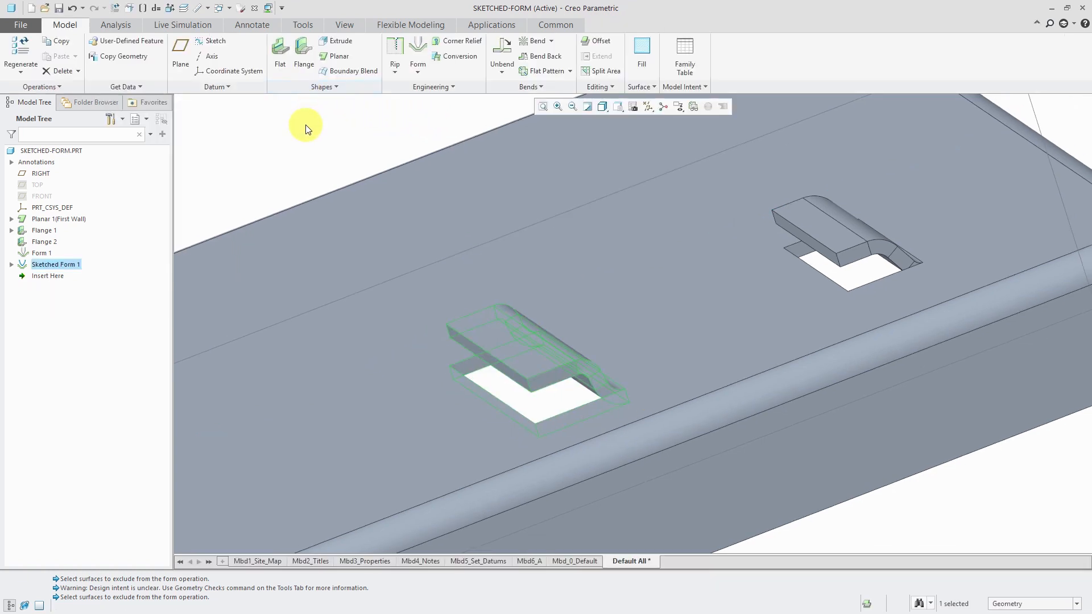
pyautogui.moveTo(299, 145)
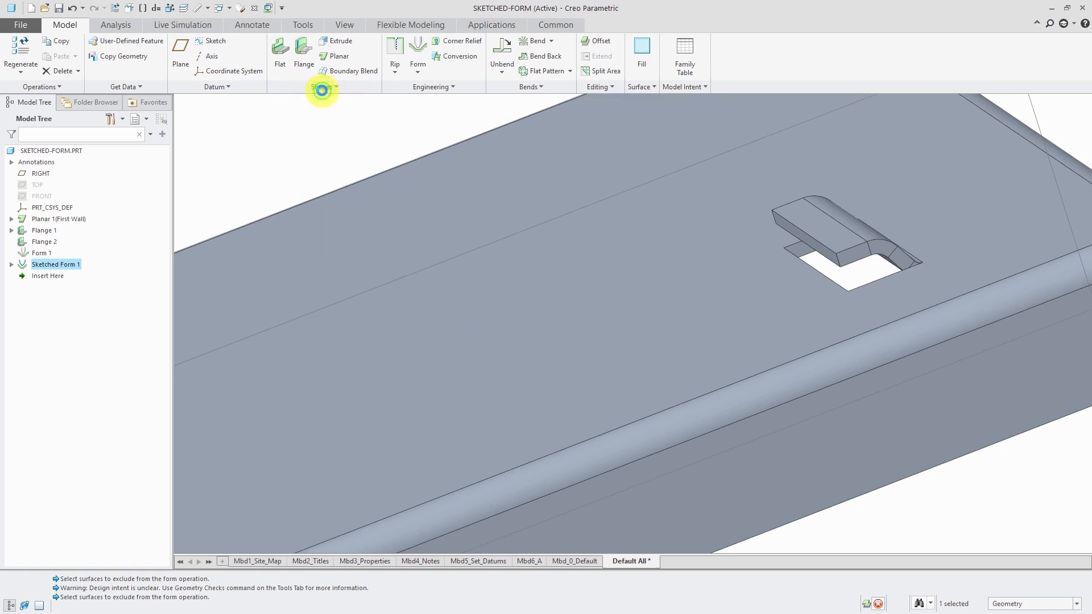
# - Resize the louver's section rectangle in the sketch and accept it, restoring the 0.30-depth preview
pyautogui.click(321, 86)
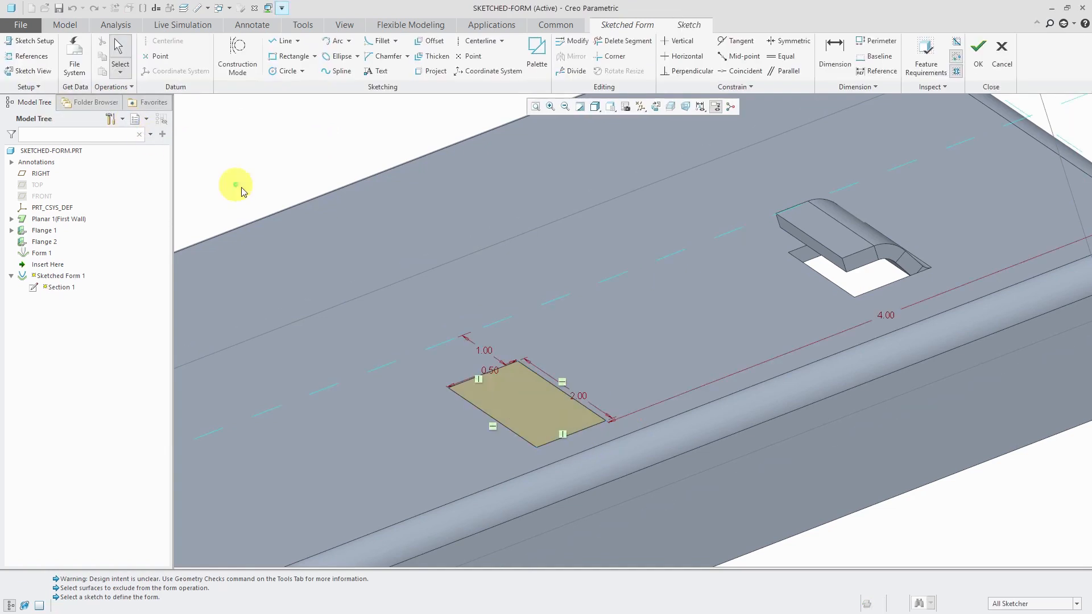
pyautogui.moveTo(492, 374)
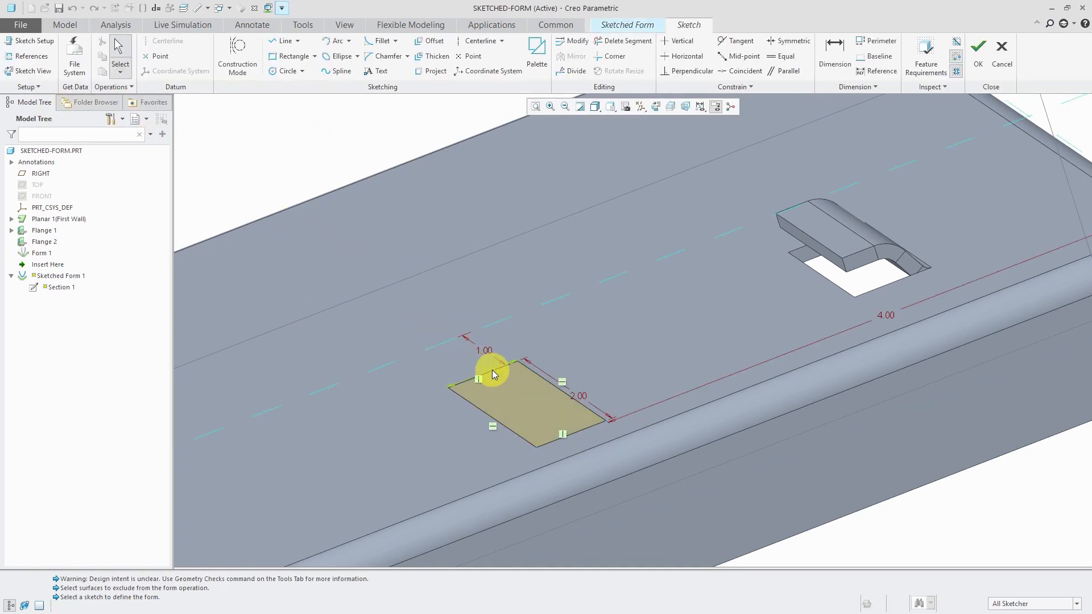
pyautogui.click(488, 373)
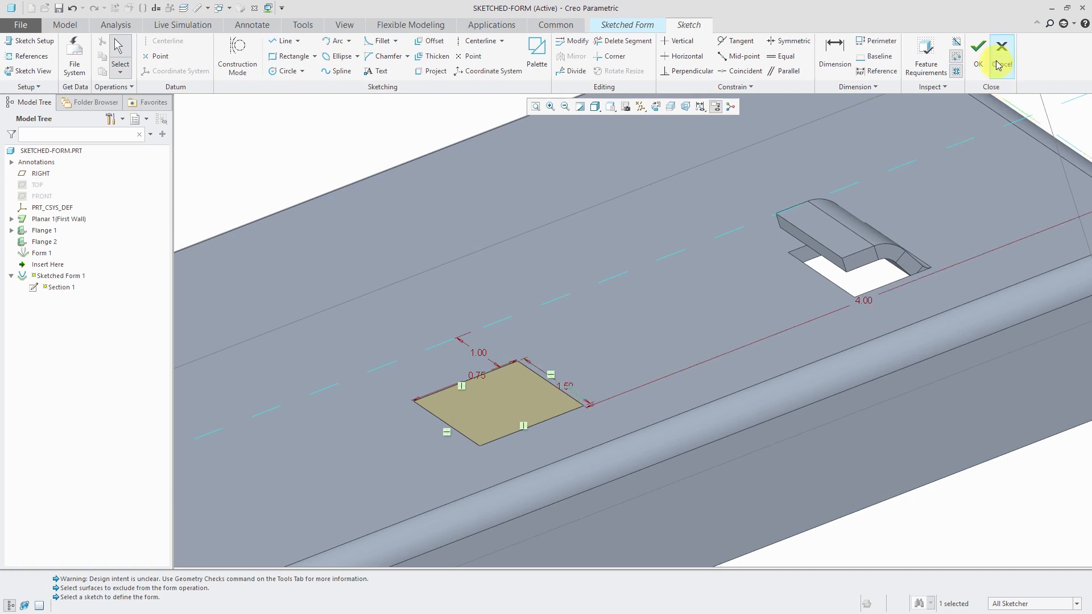
pyautogui.click(978, 46)
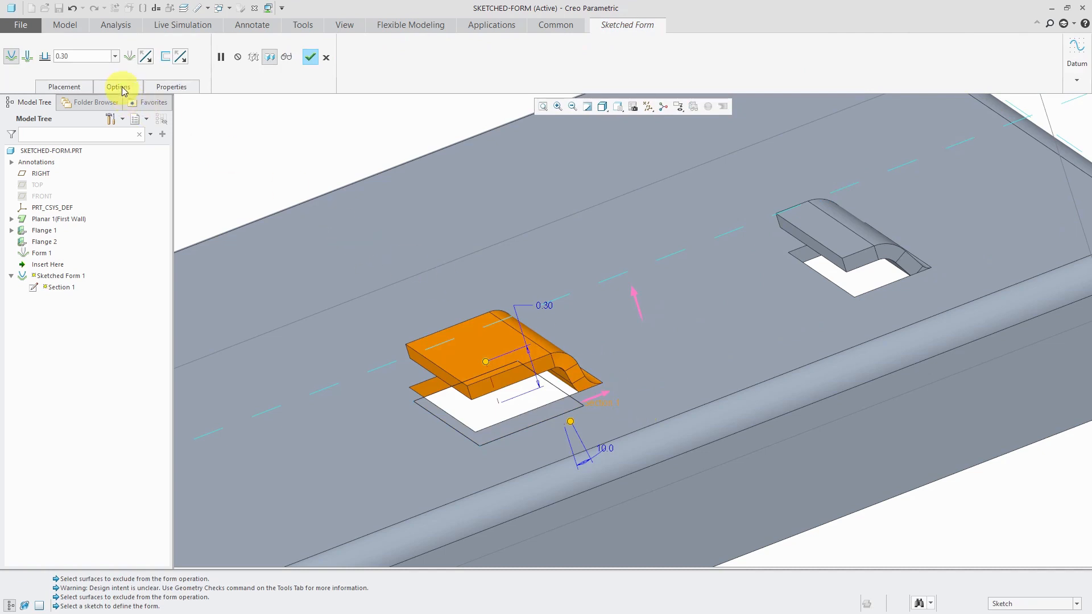
# - Remove excluded surfaces under Options so only one side stays excluded, then apply Sketched Form 1
pyautogui.click(117, 86)
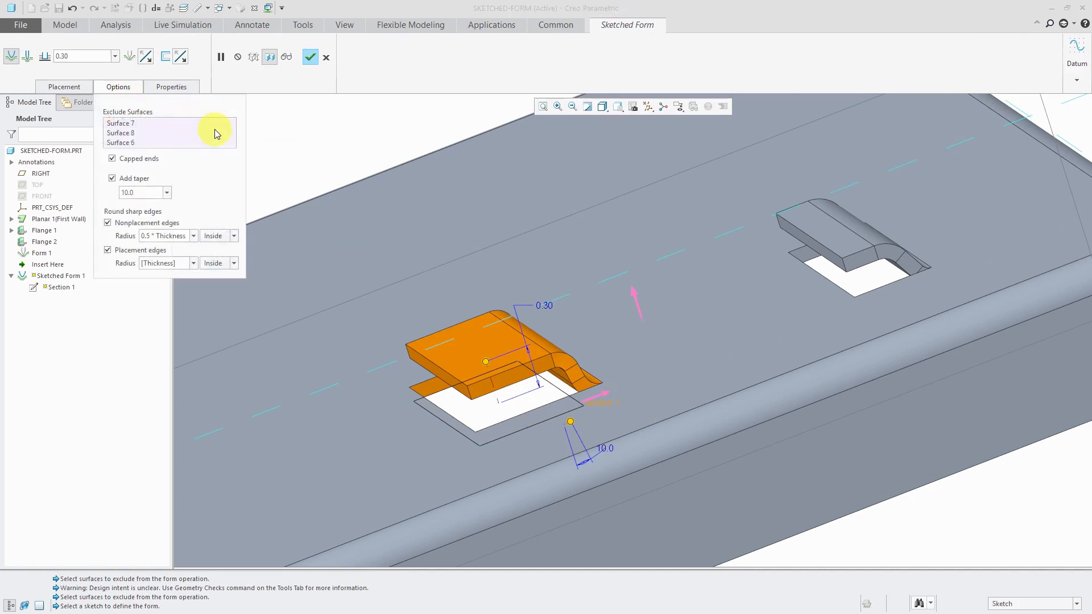
pyautogui.moveTo(216, 132)
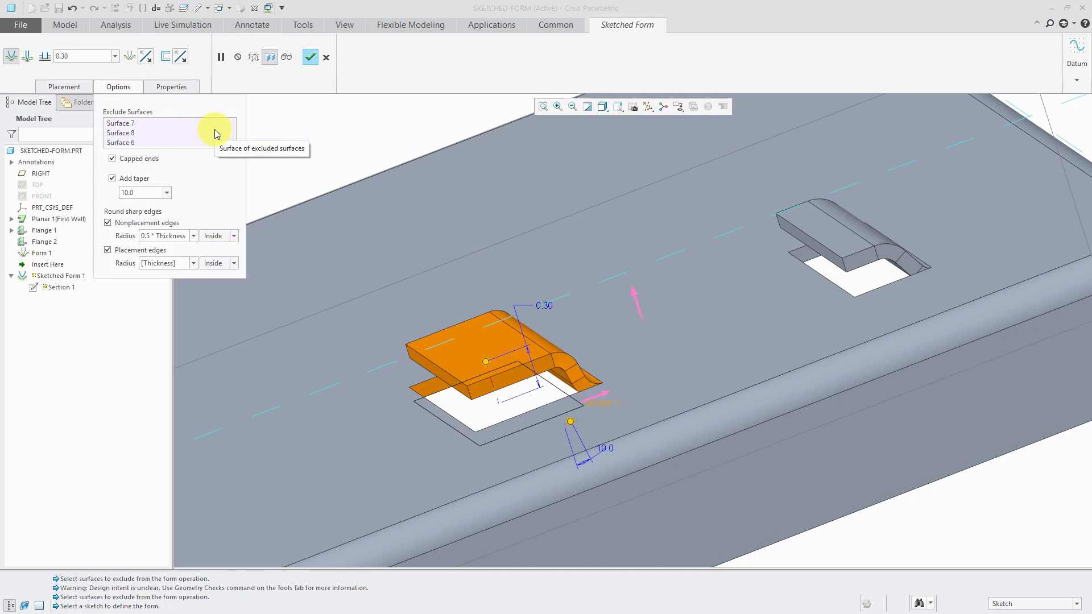
pyautogui.click(119, 133)
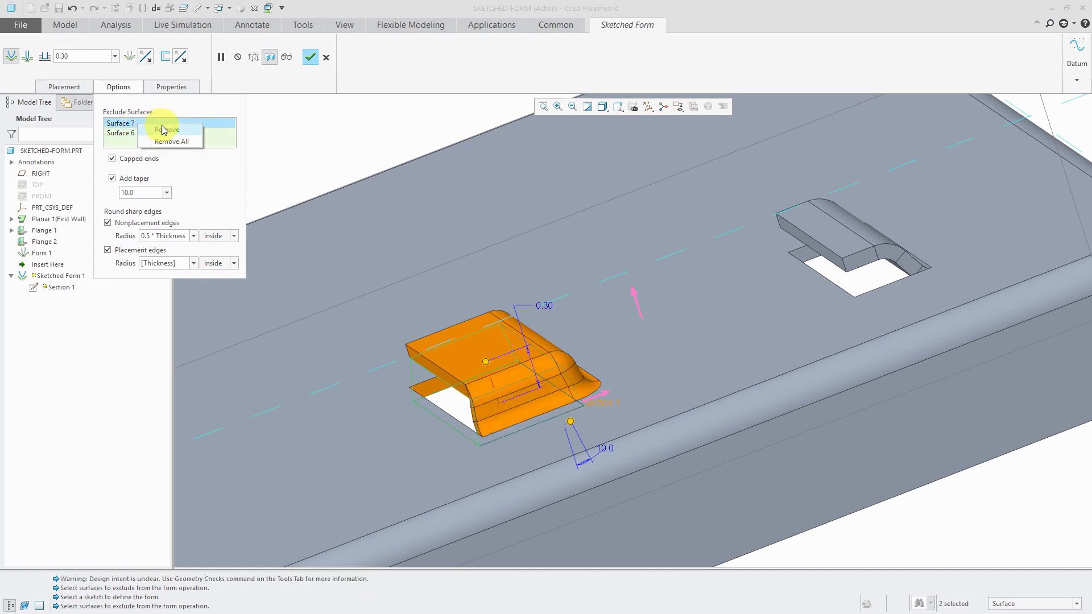
pyautogui.click(166, 129)
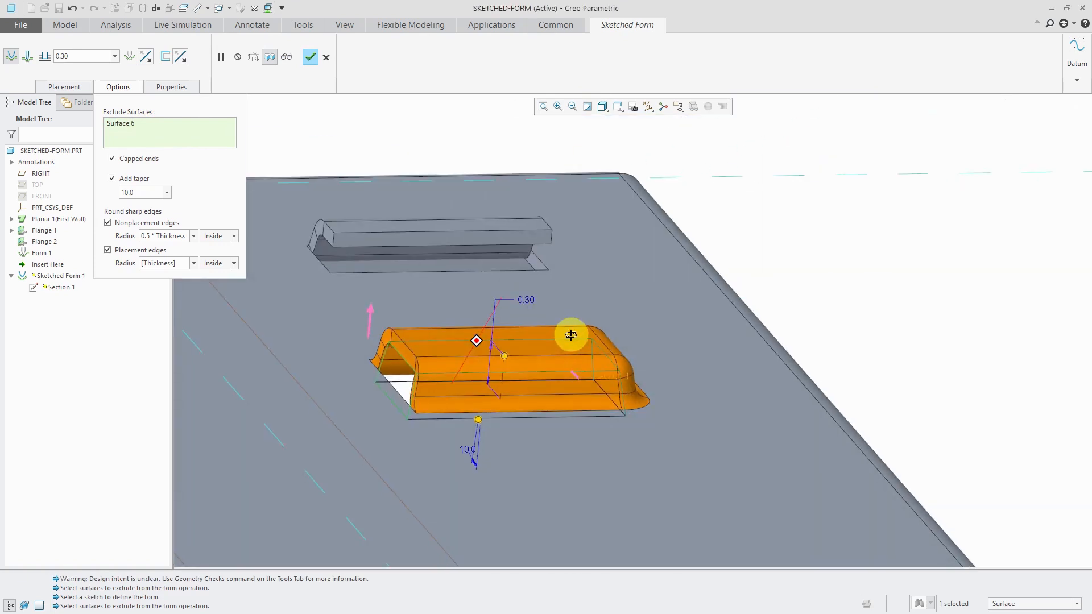
pyautogui.rightClick(120, 123)
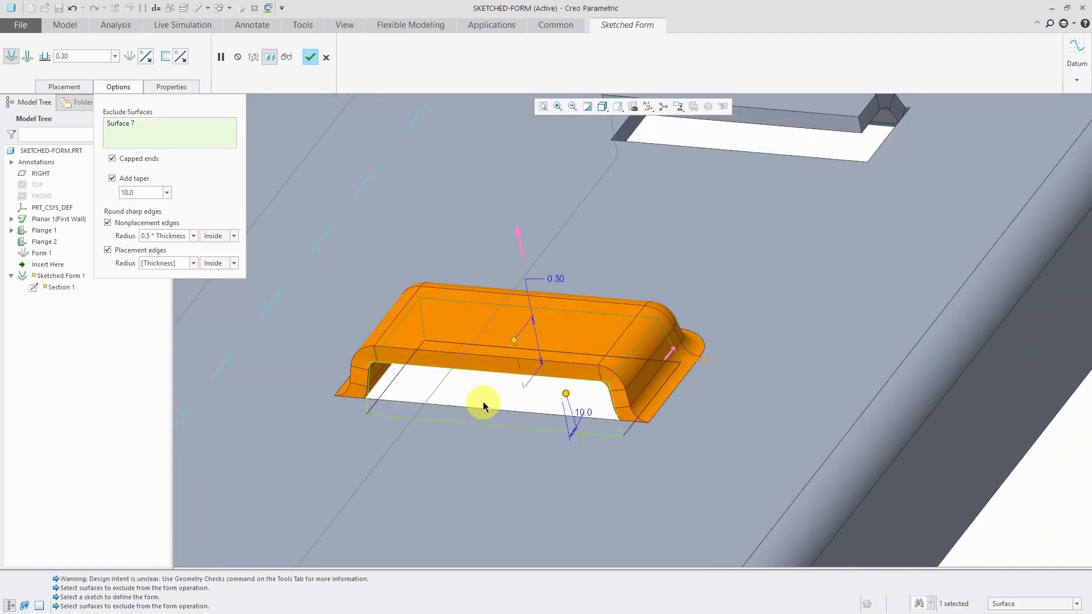
pyautogui.click(309, 57)
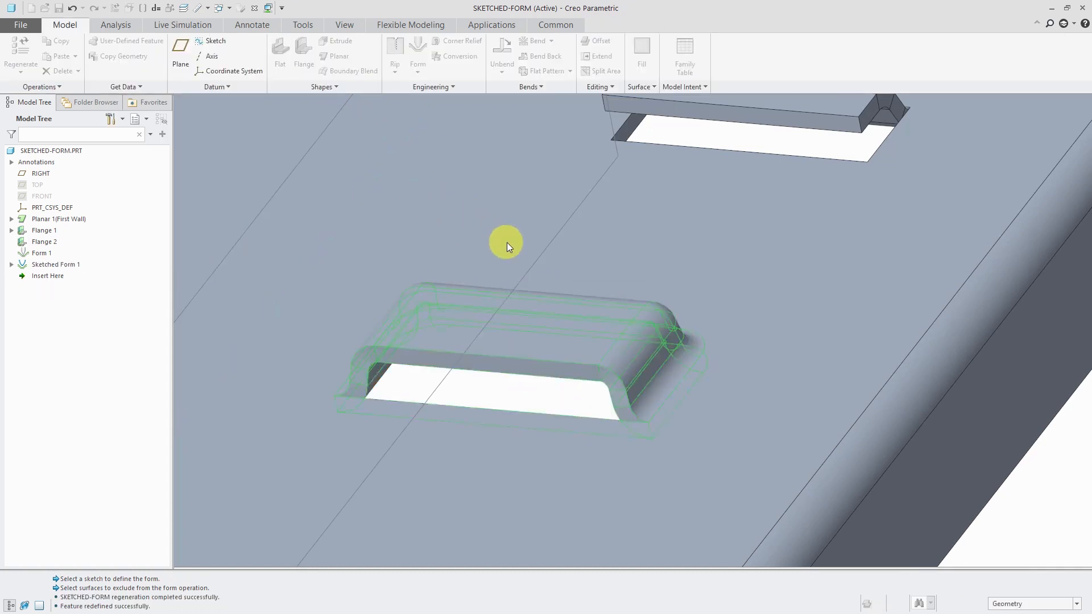